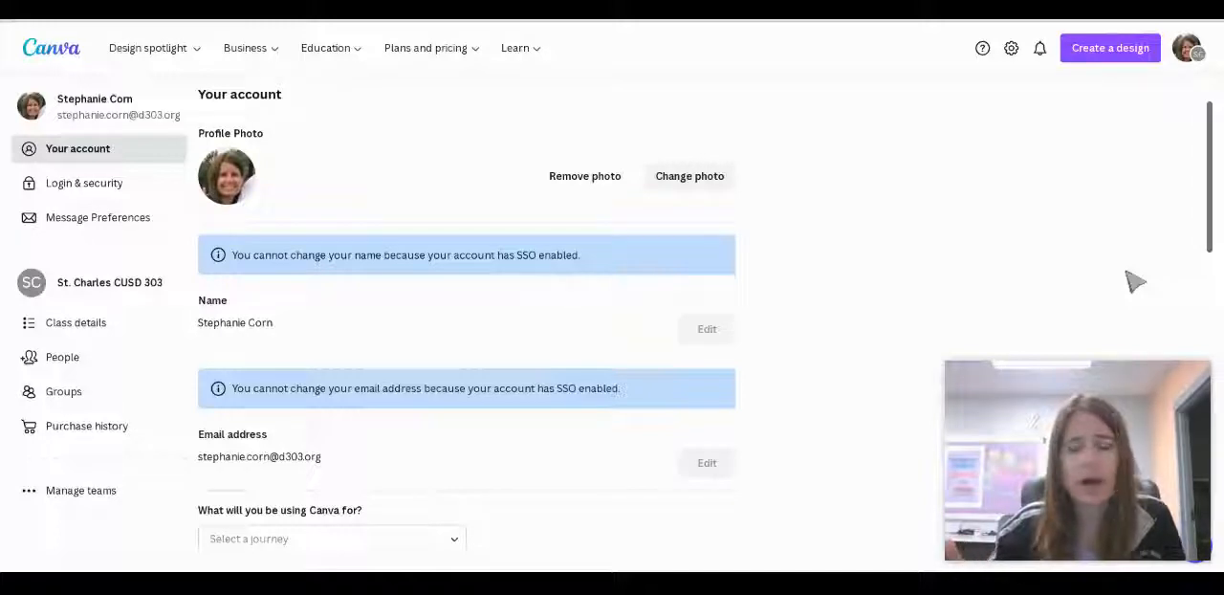
mouse_move(1010, 48)
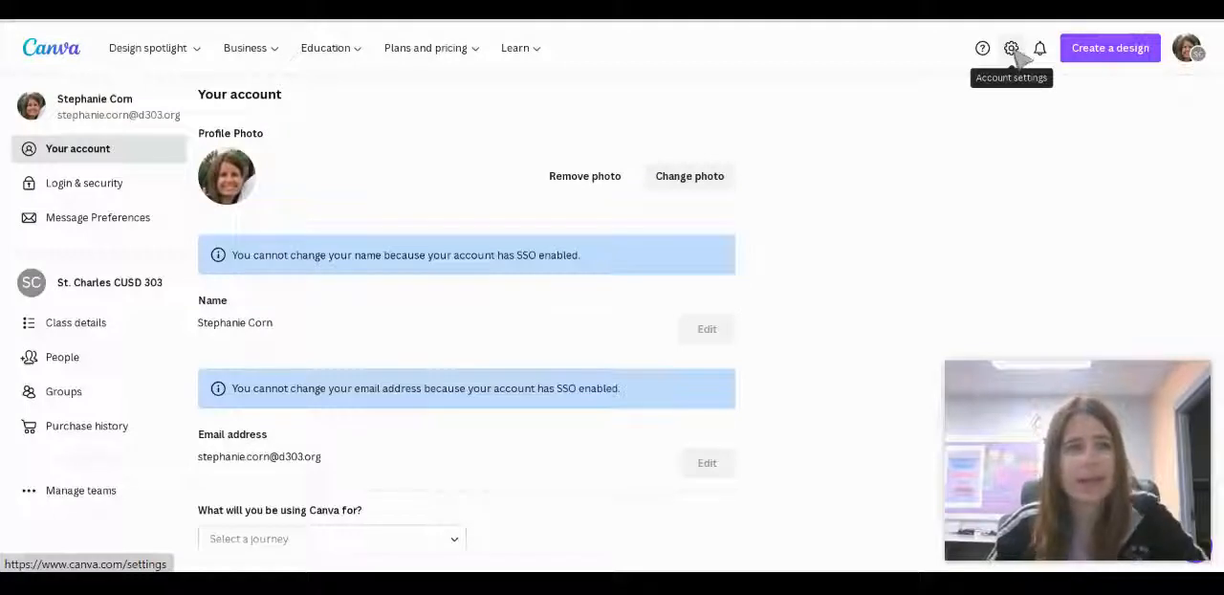
mouse_move(974, 159)
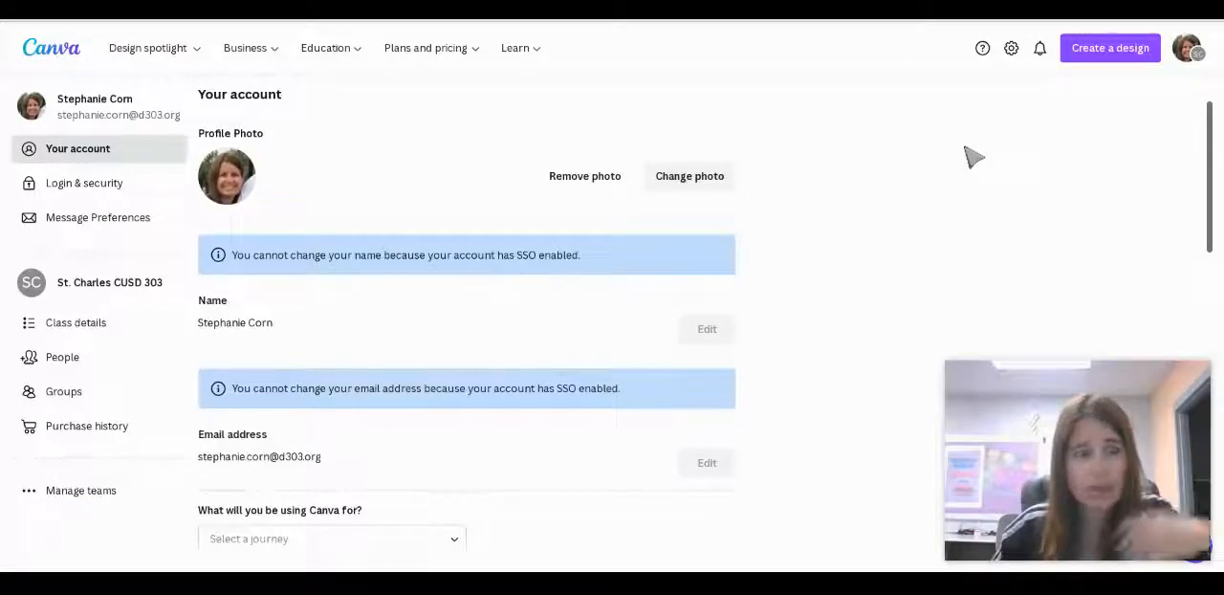
mouse_move(985, 253)
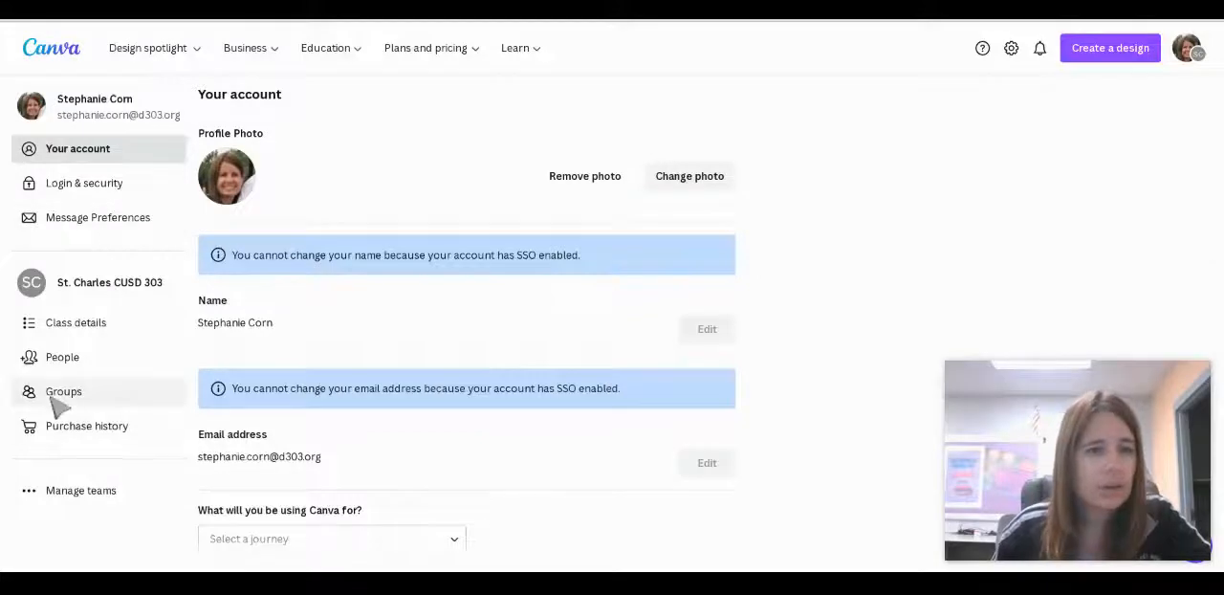
Show the joined groups Instructional Tech Specialists and My Class, ready to search by name
click(63, 390)
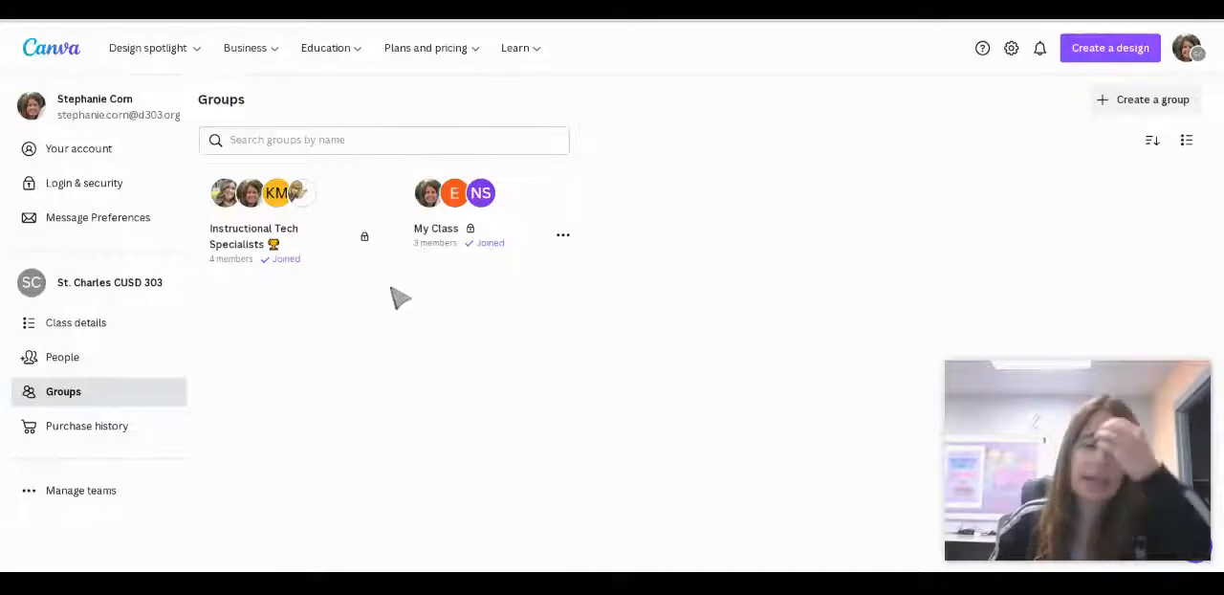
mouse_move(468, 367)
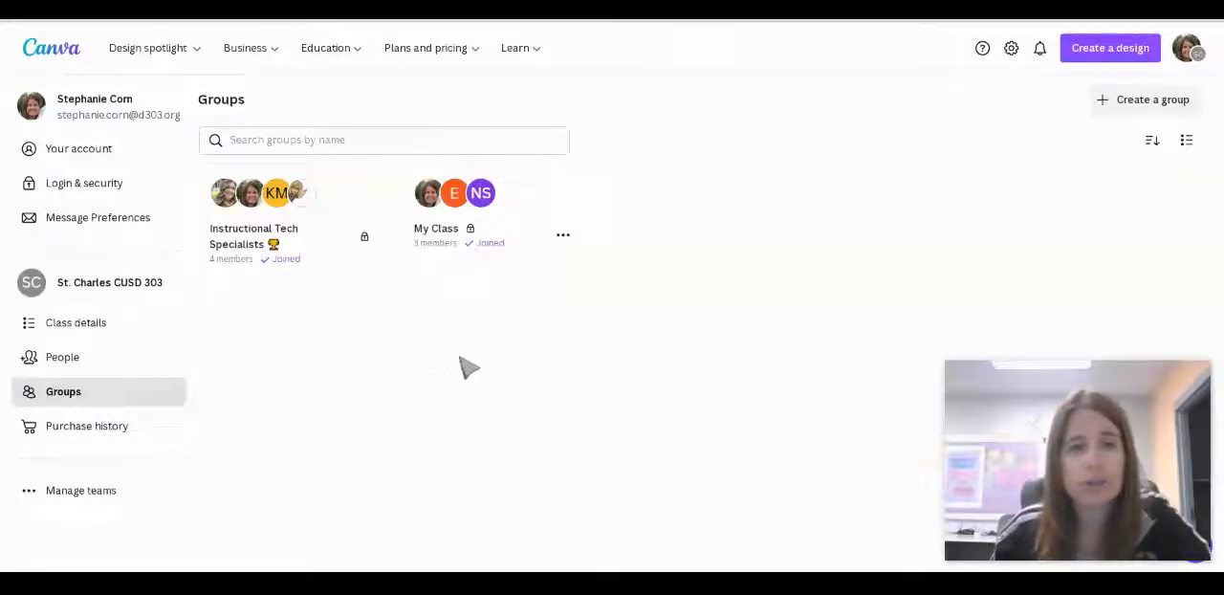
click(383, 140)
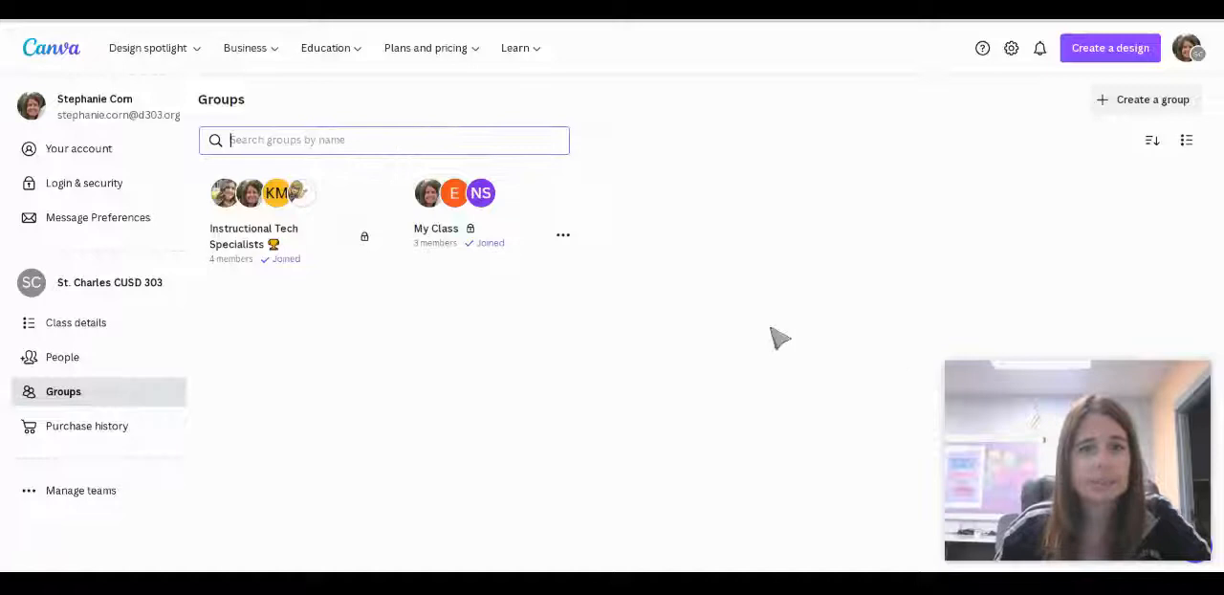
mouse_move(438, 291)
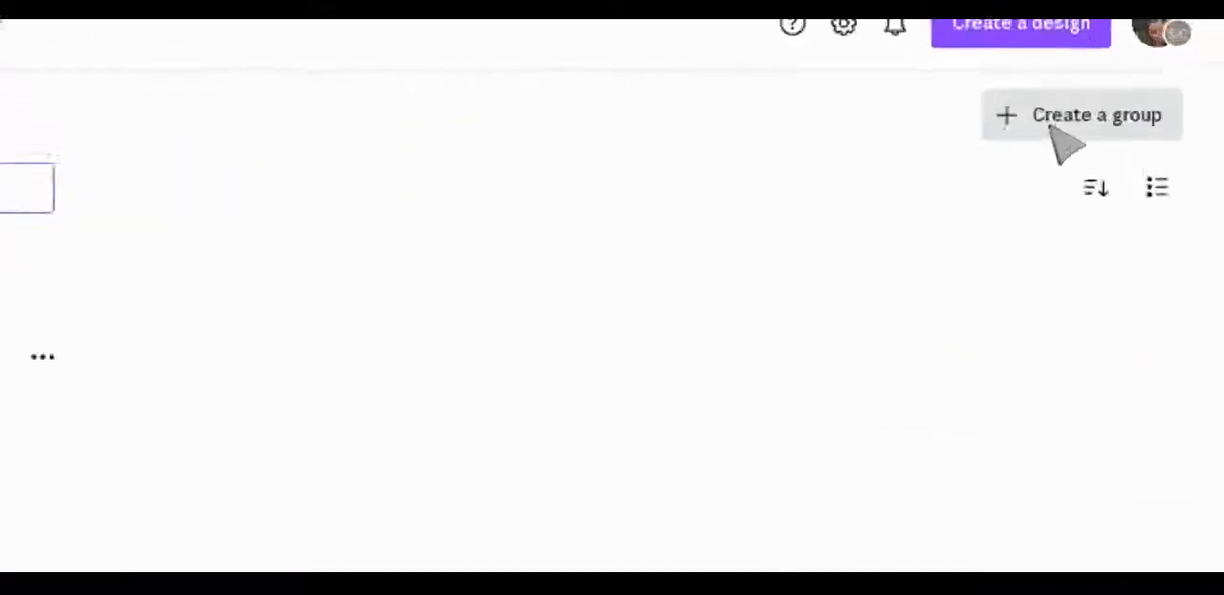
Start a new group with partial member name 'Stephan' and submit, landing on the home page
click(1082, 115)
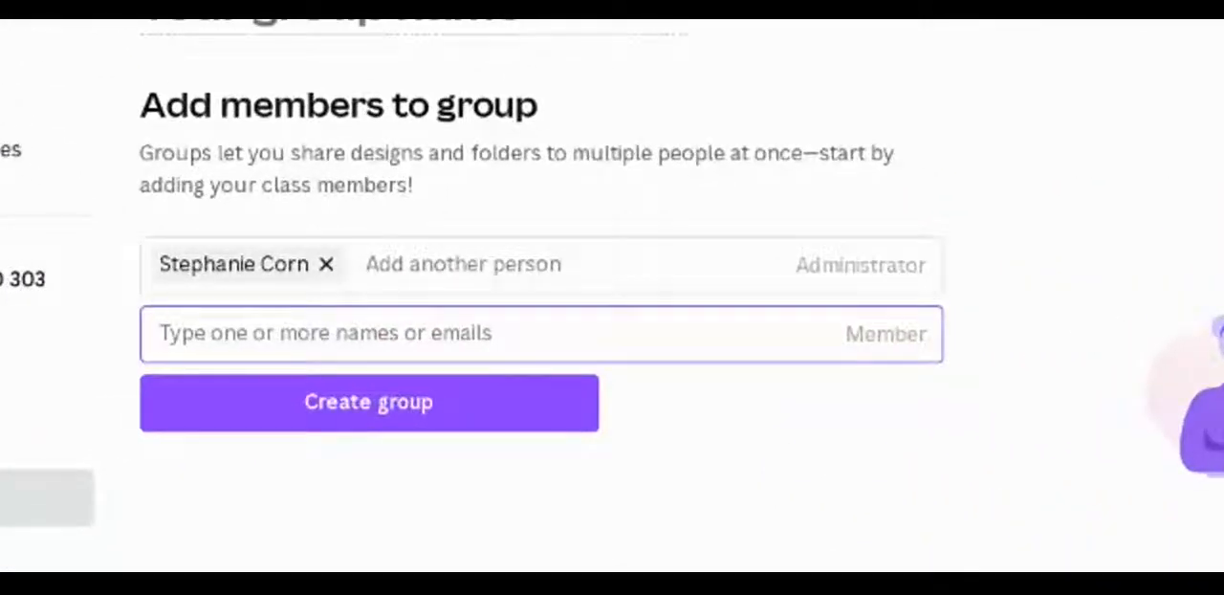
text(Stephan)
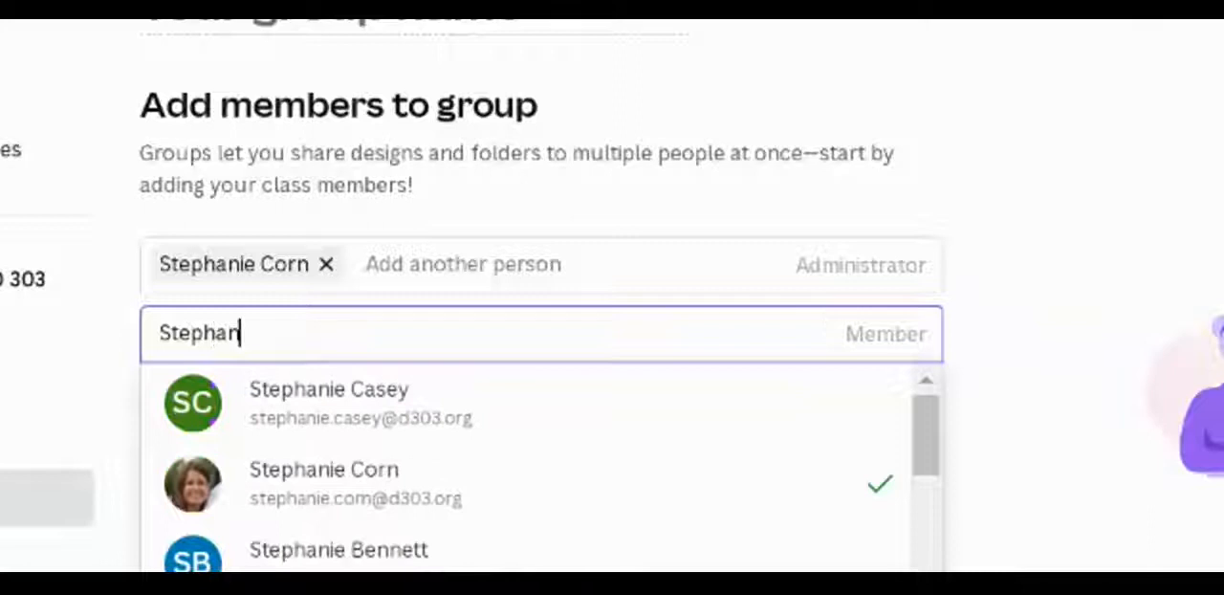
key(Backspace)
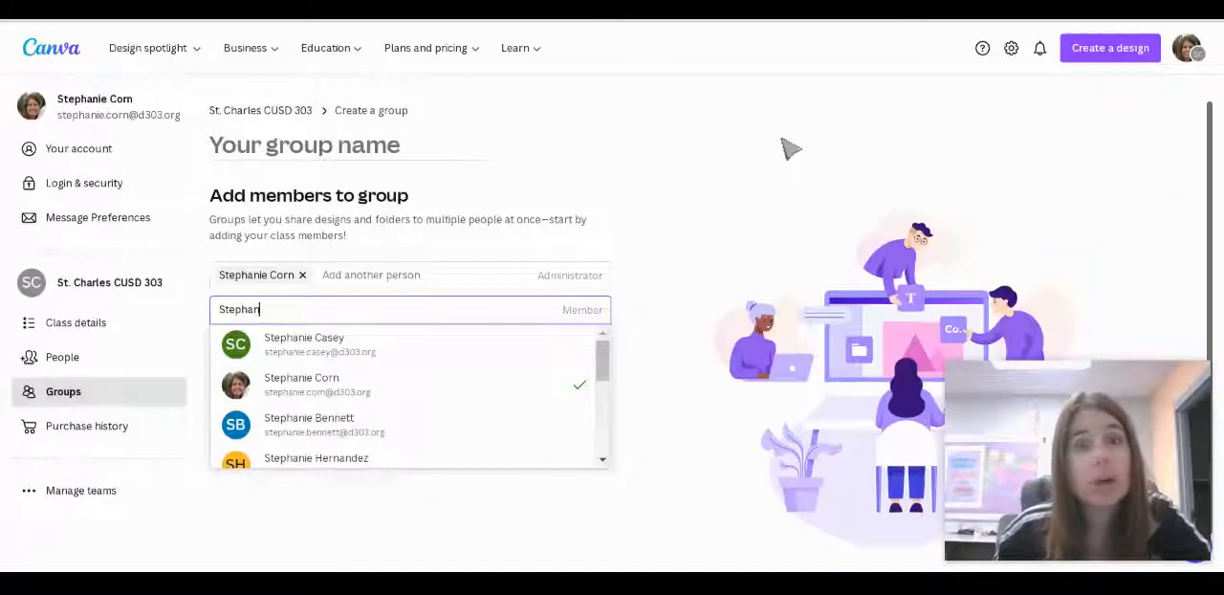
mouse_move(755, 212)
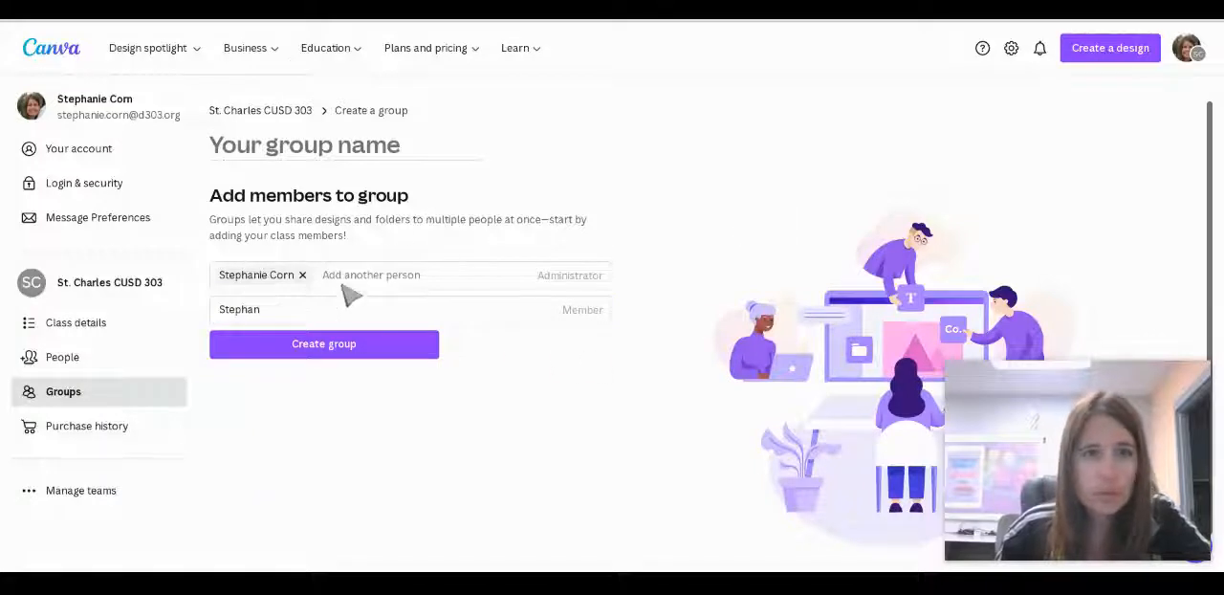
mouse_move(362, 375)
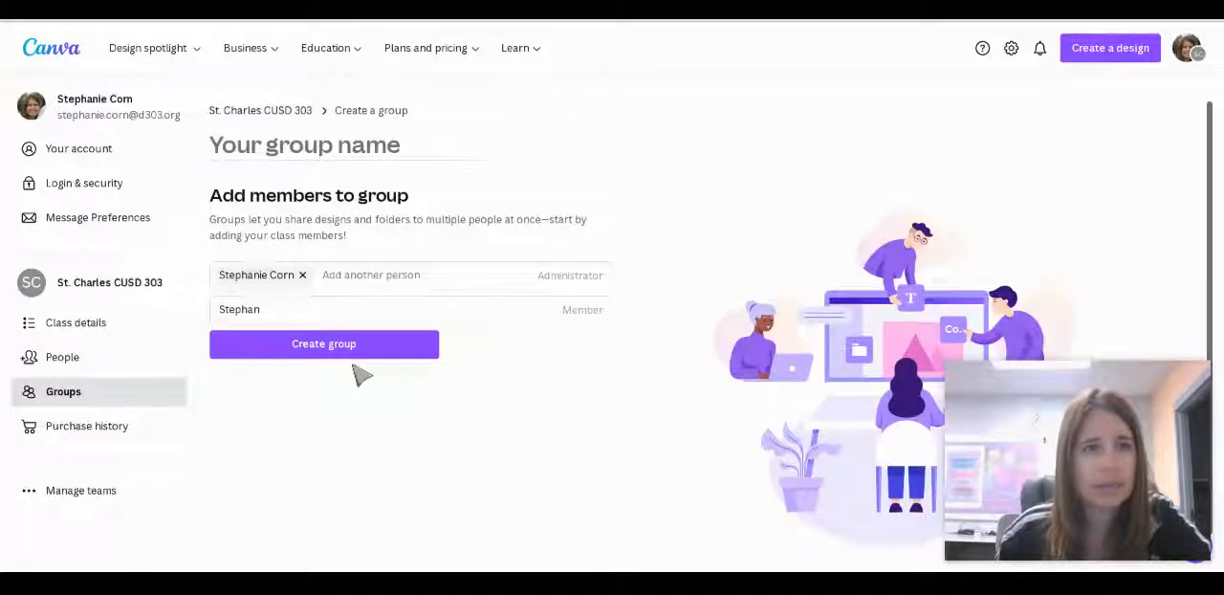
click(324, 345)
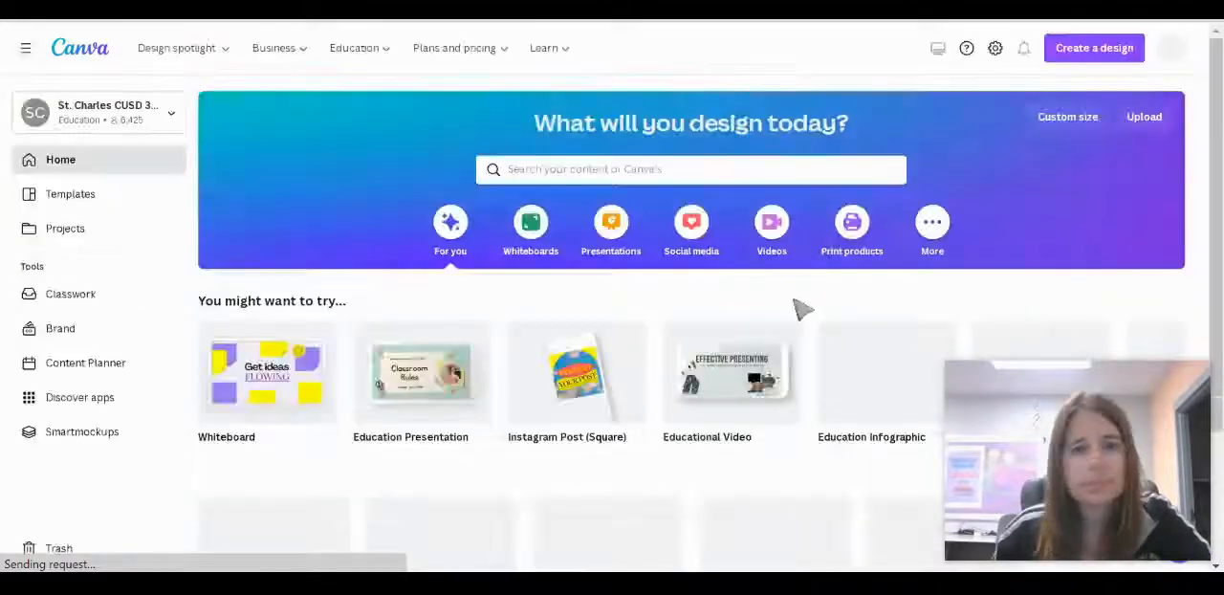
Open the original Philippines design from recent designs in the editor
scroll(down, 3)
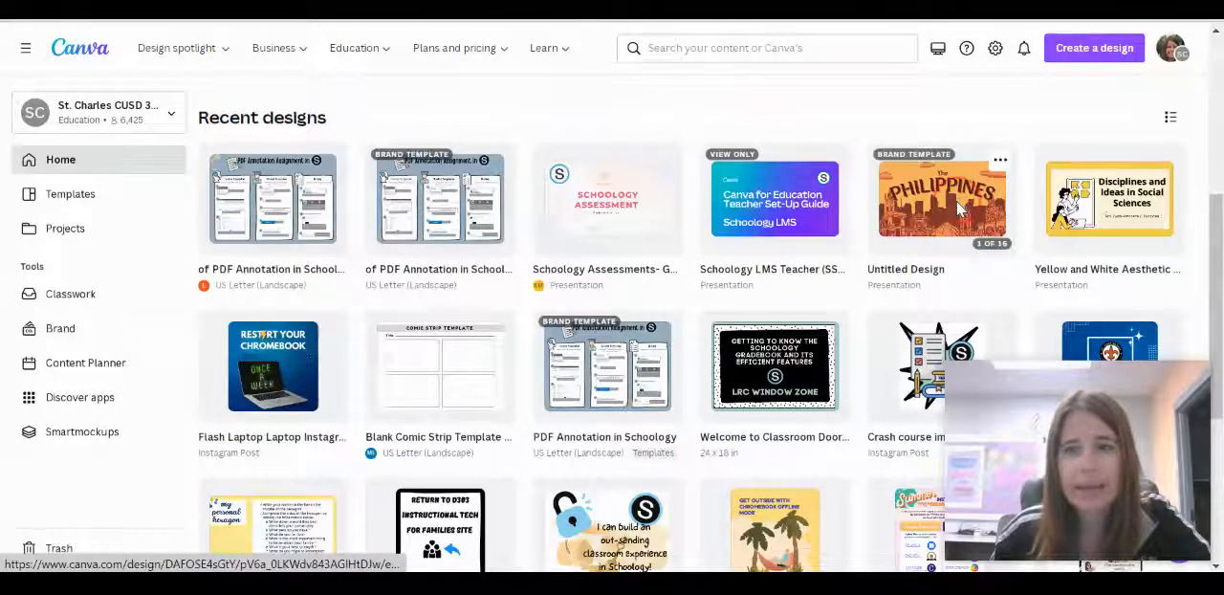
click(941, 199)
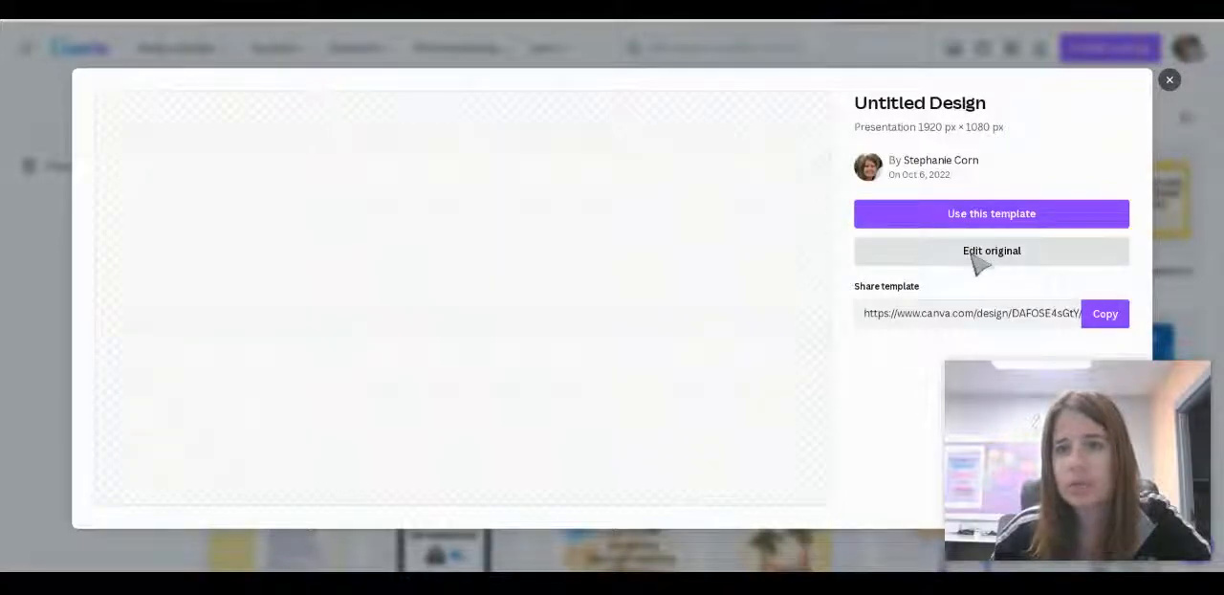
click(991, 250)
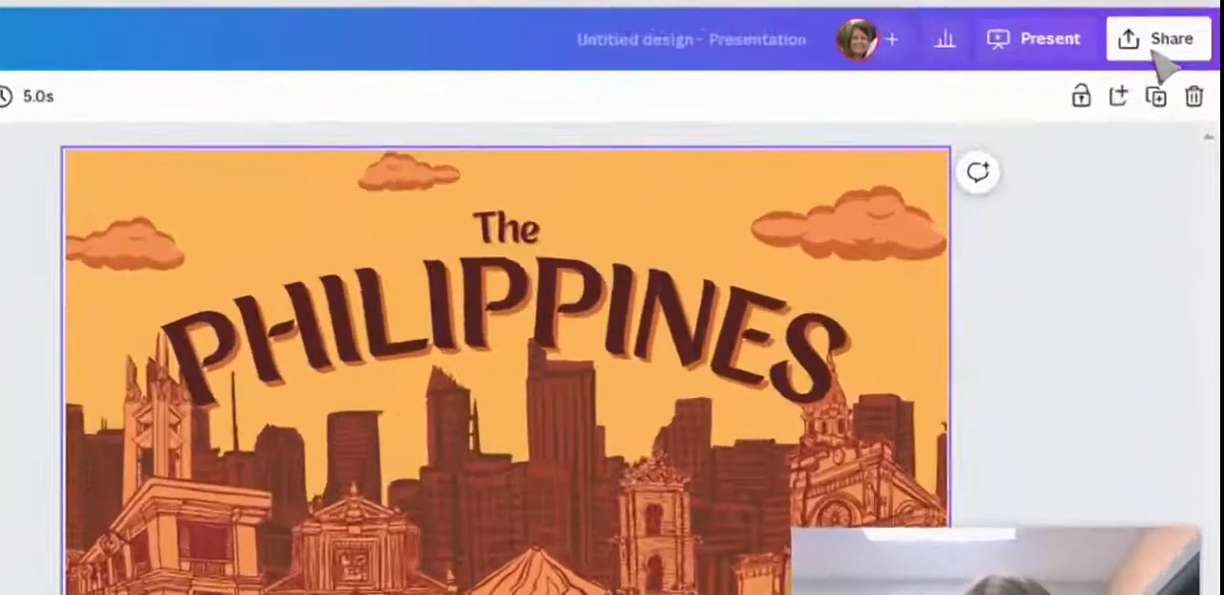
Share the presentation as an assignment submitted in Canva, as a new design per student
click(1159, 38)
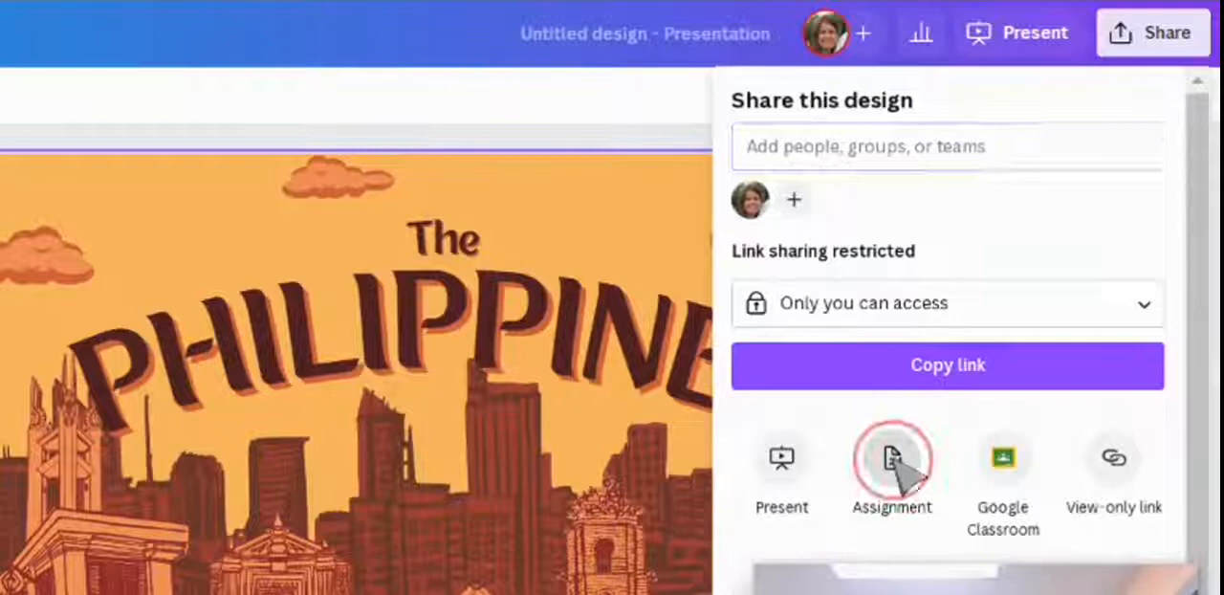
click(891, 469)
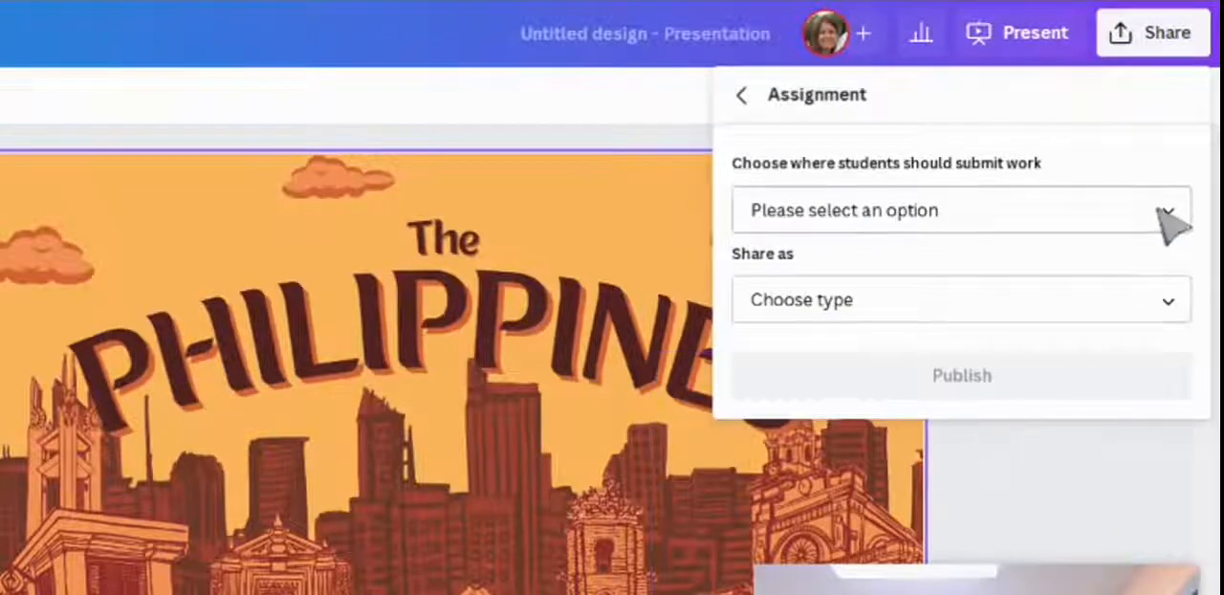
click(957, 210)
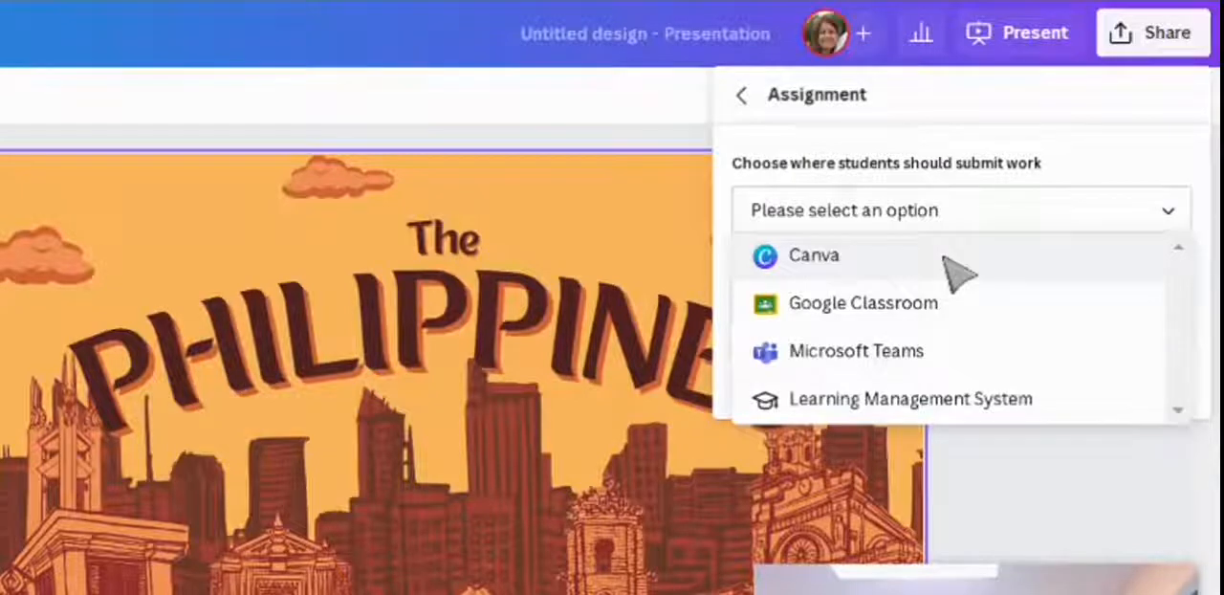
click(815, 254)
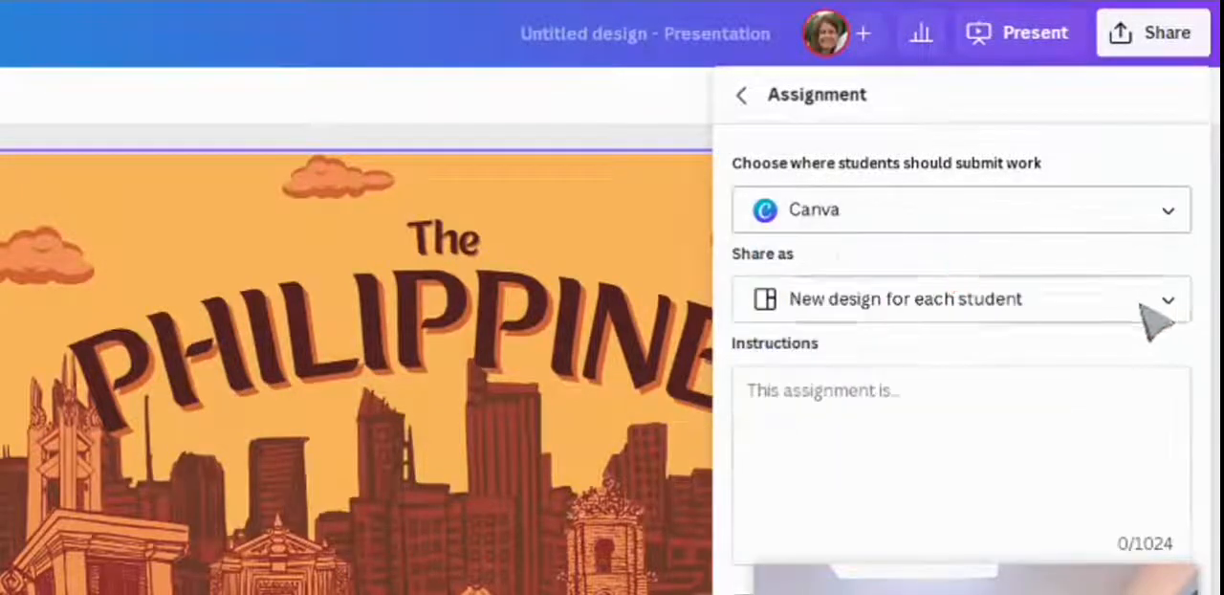
click(960, 298)
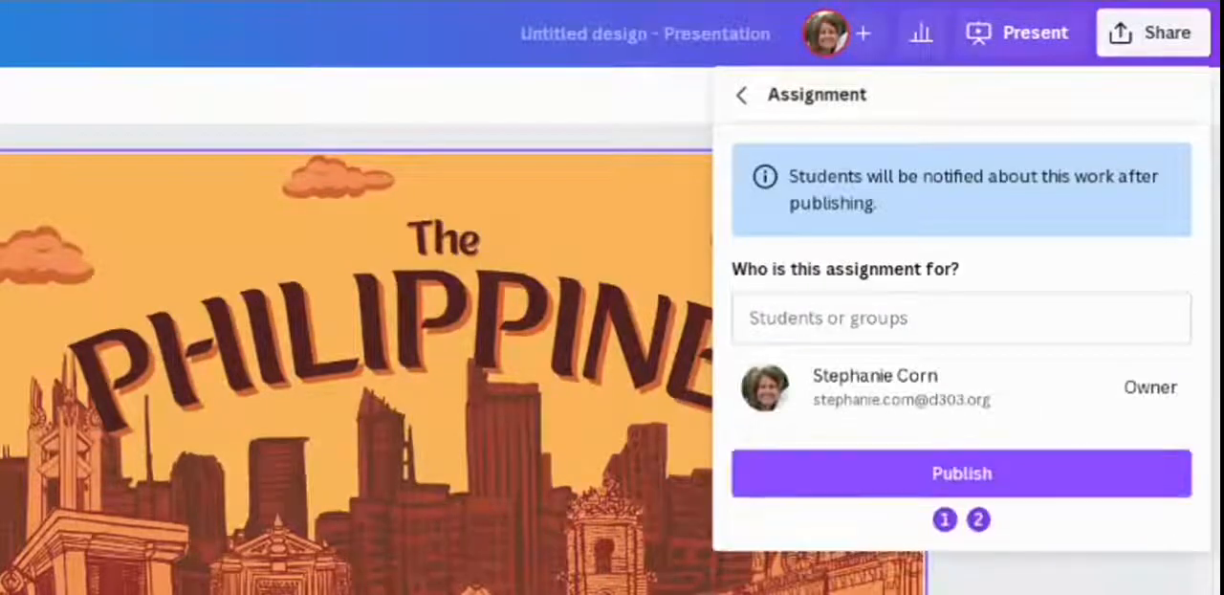
Assign the work to My Class and publish the assignment to the students
click(960, 318)
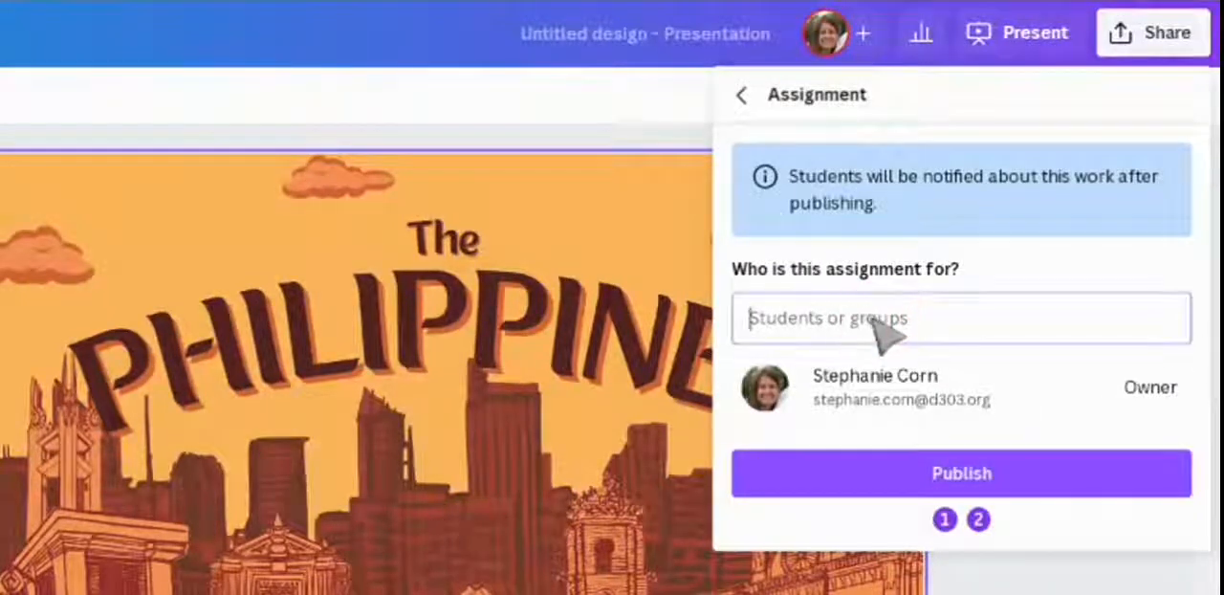
mouse_move(1090, 335)
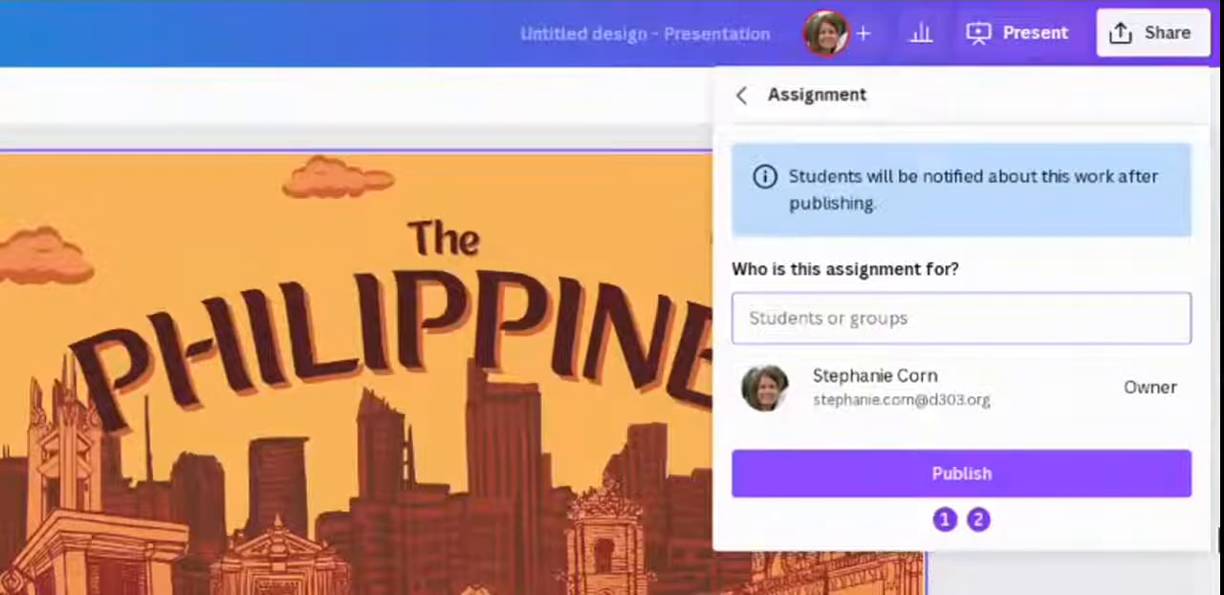
text(my class)
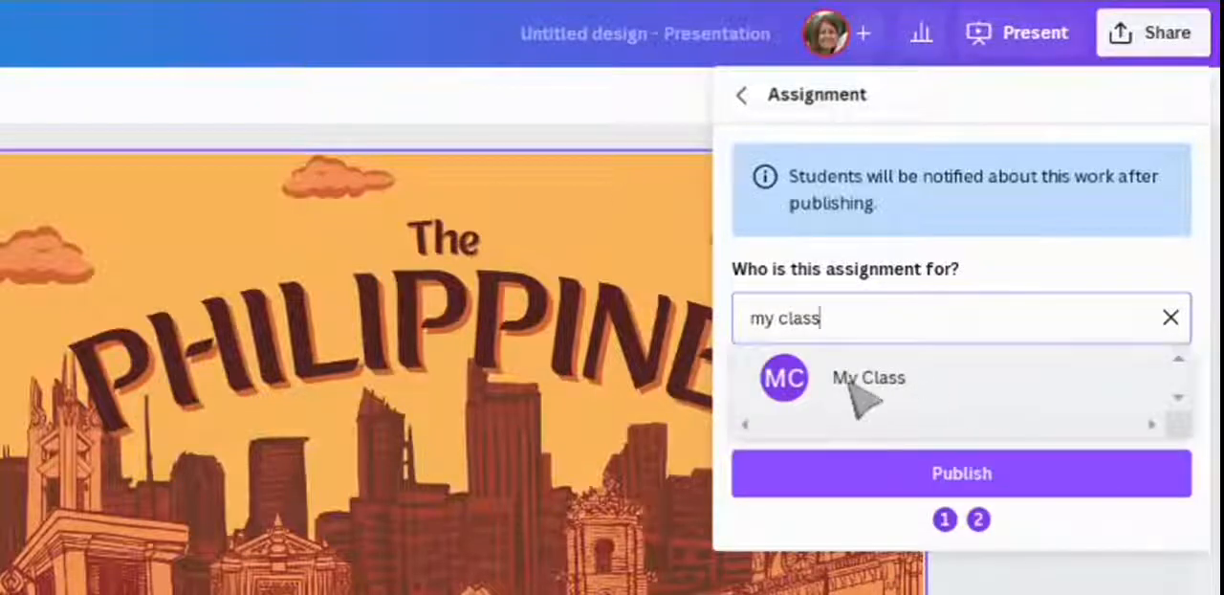
click(868, 377)
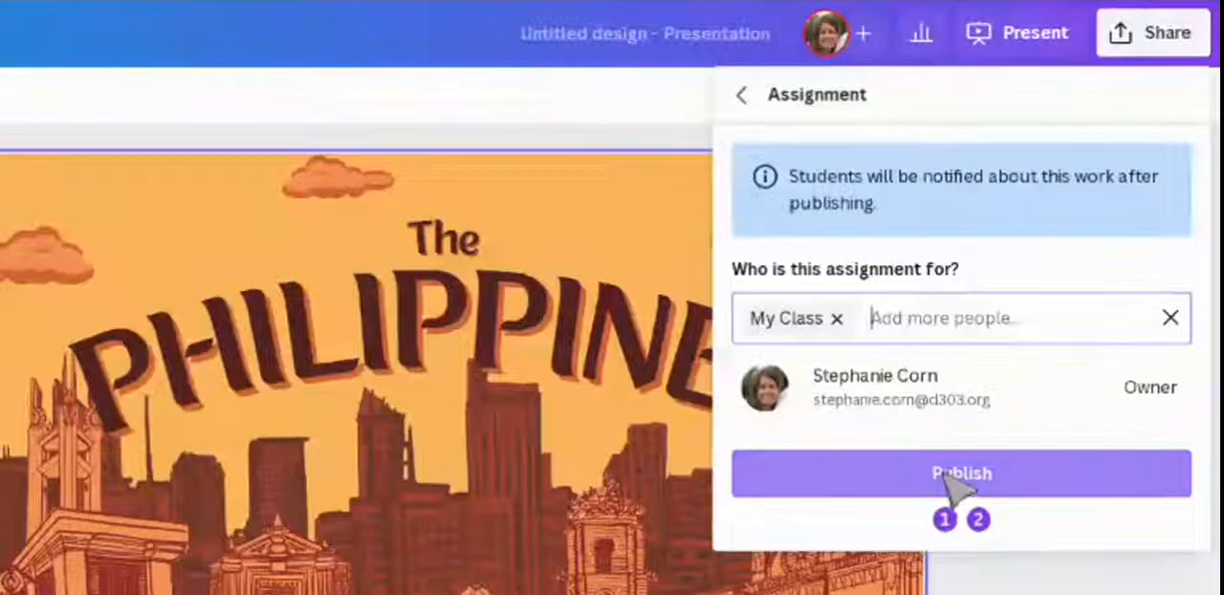
click(960, 472)
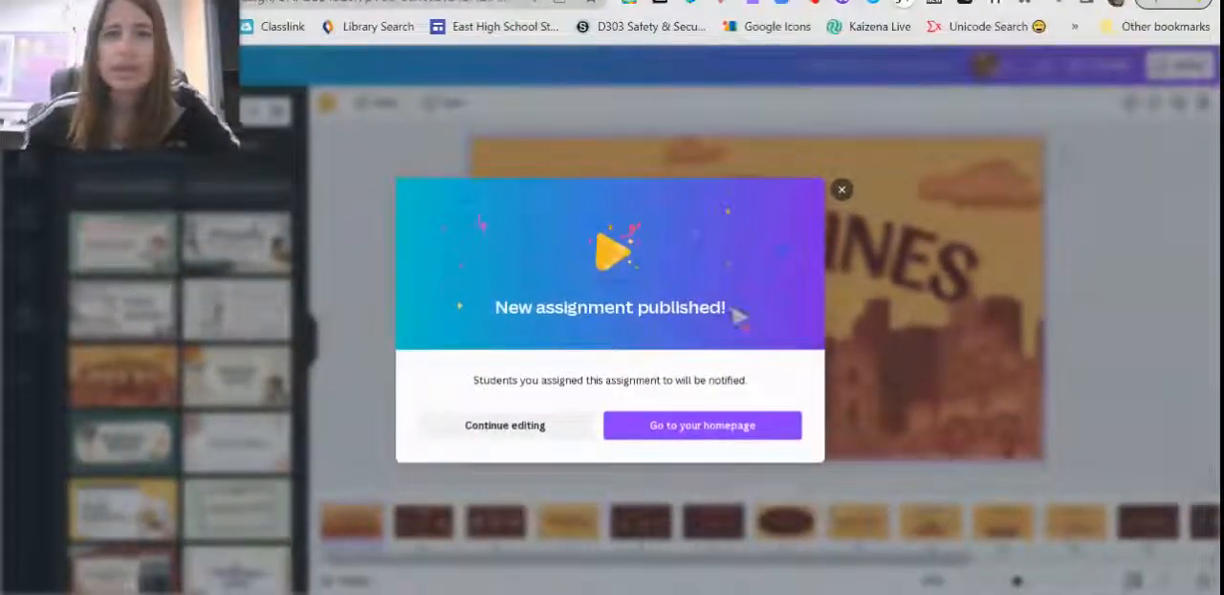
mouse_move(639, 335)
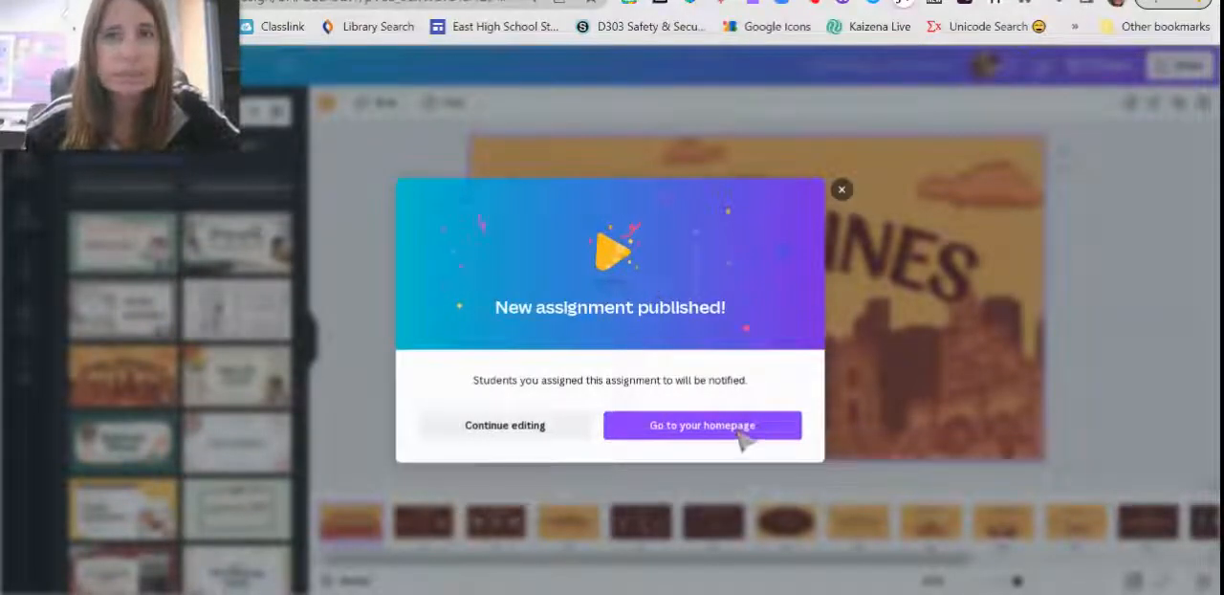
Leave the published-assignment confirmation for the Canva homepage
click(702, 425)
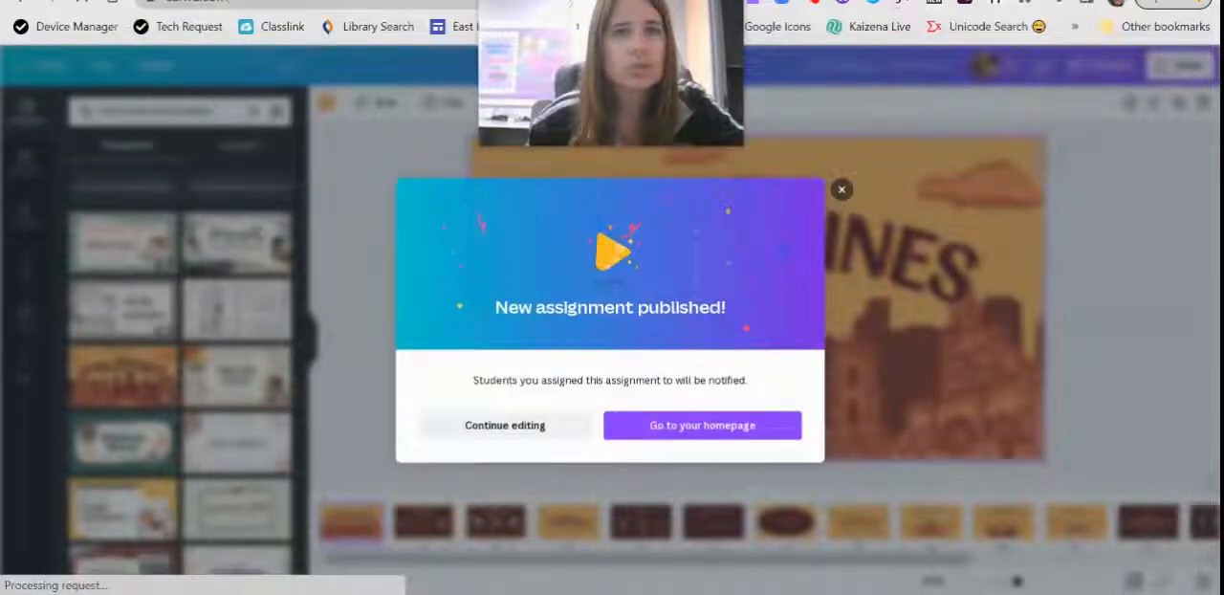
click(702, 425)
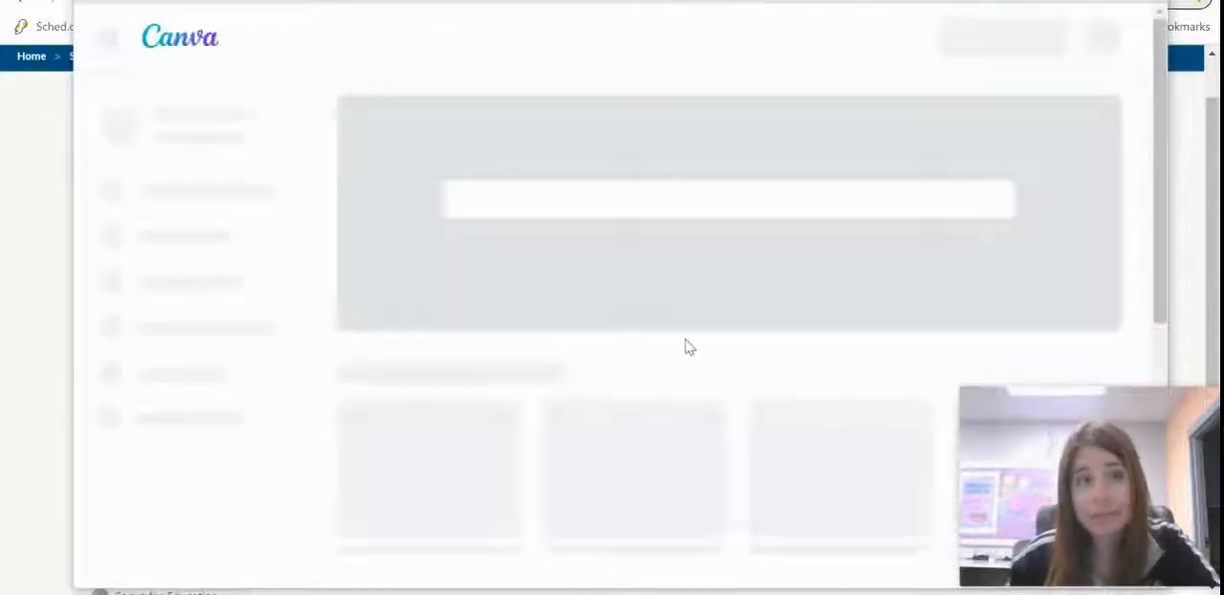
mouse_move(651, 402)
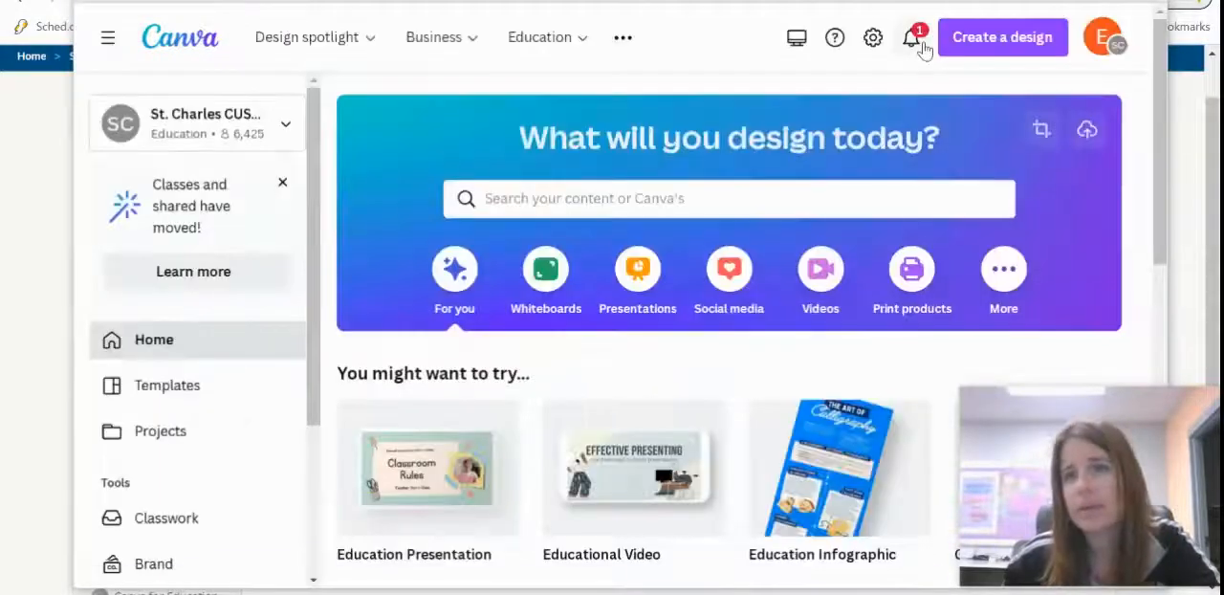
Check notifications for the new Philippines assignment
click(912, 38)
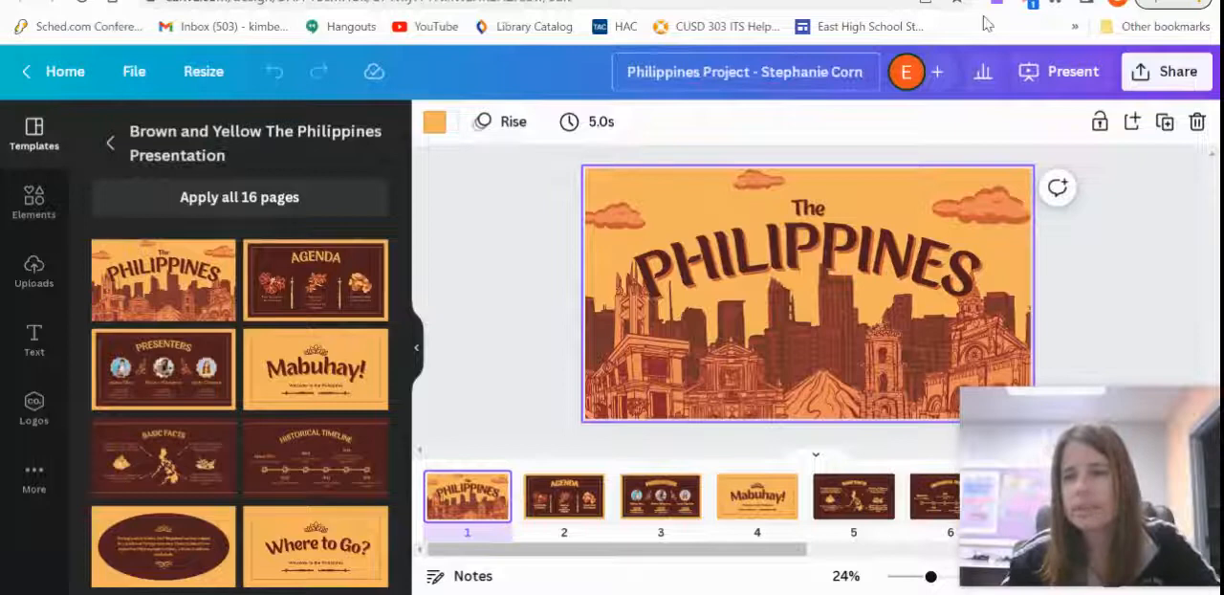
mouse_move(1145, 241)
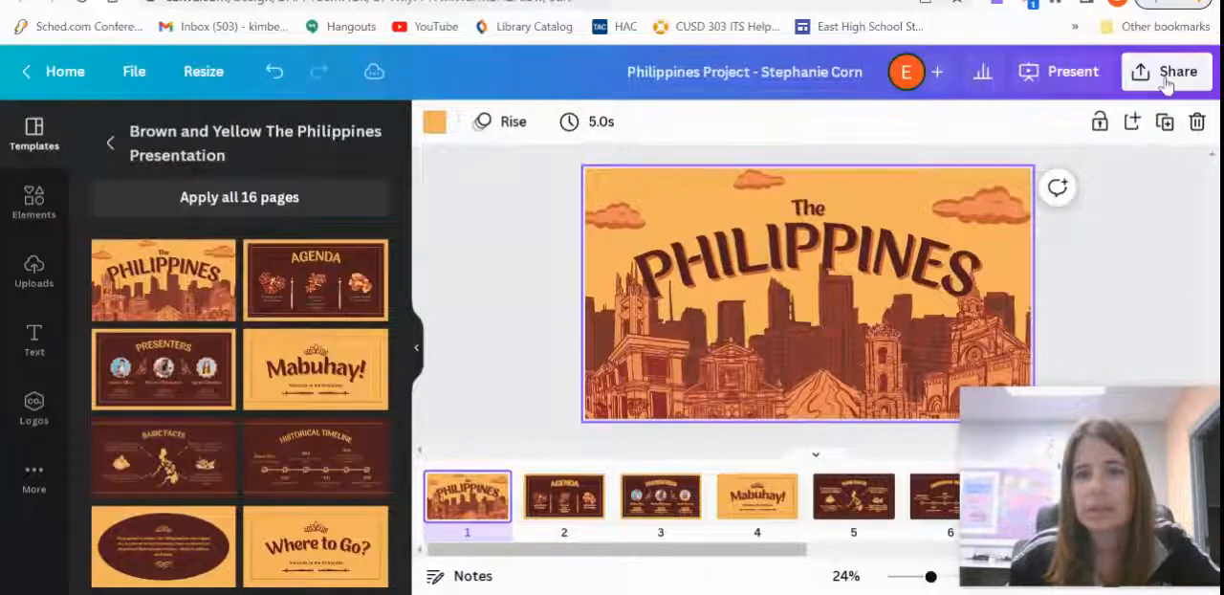
Send the Philippines Project to the chosen teacher via Share > Send to teacher
click(1167, 71)
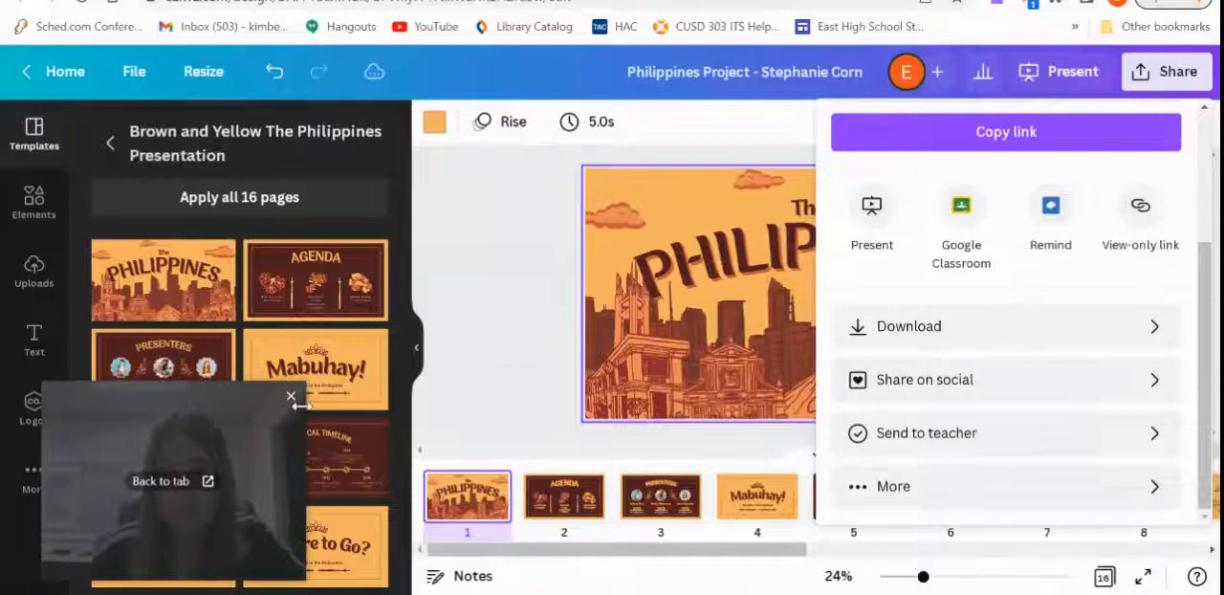
click(926, 432)
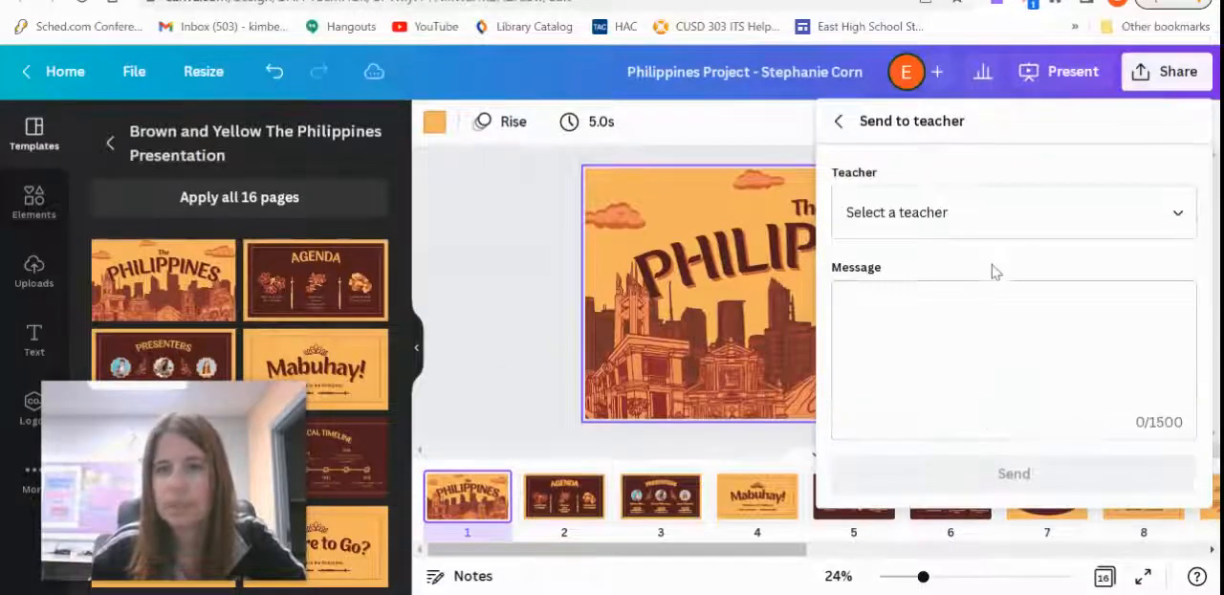
click(1014, 211)
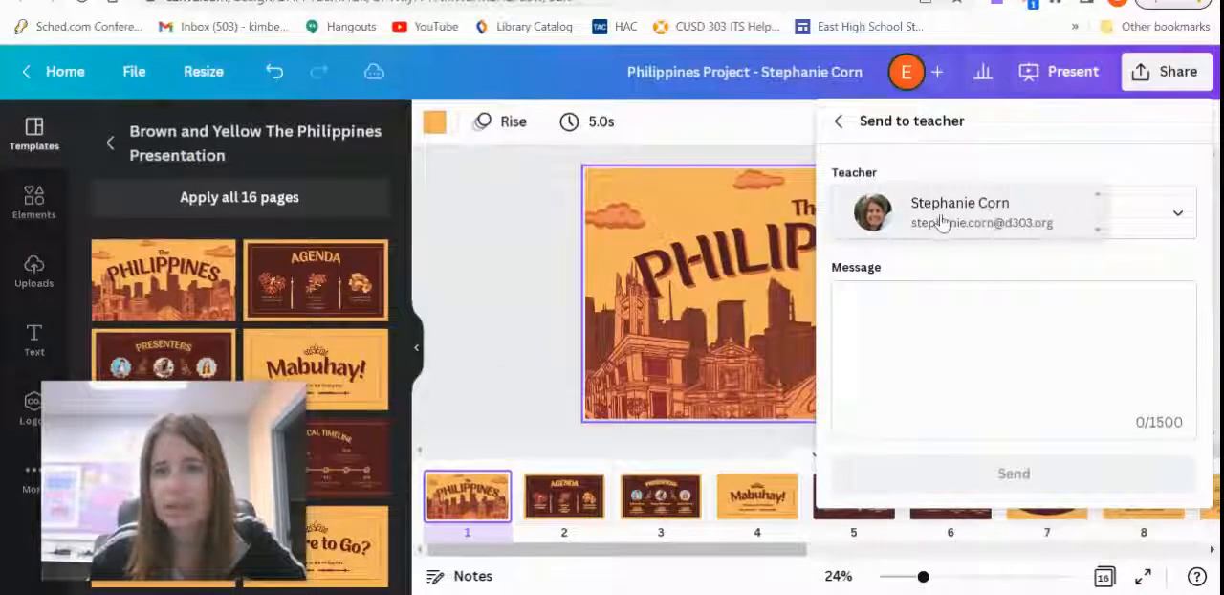
click(1014, 359)
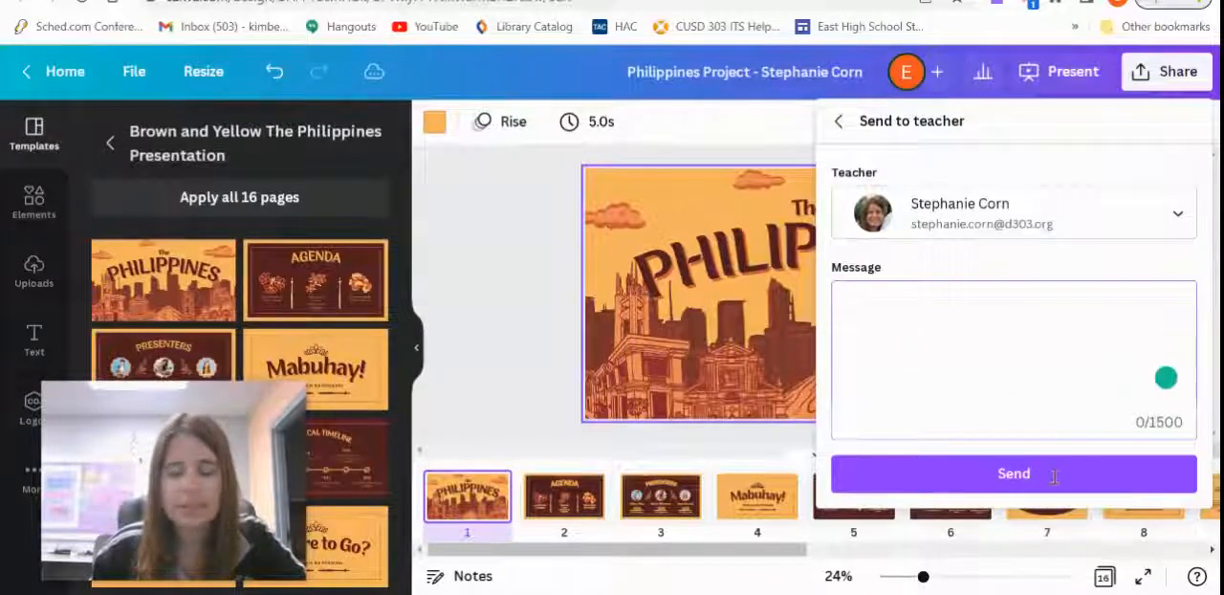
click(1014, 474)
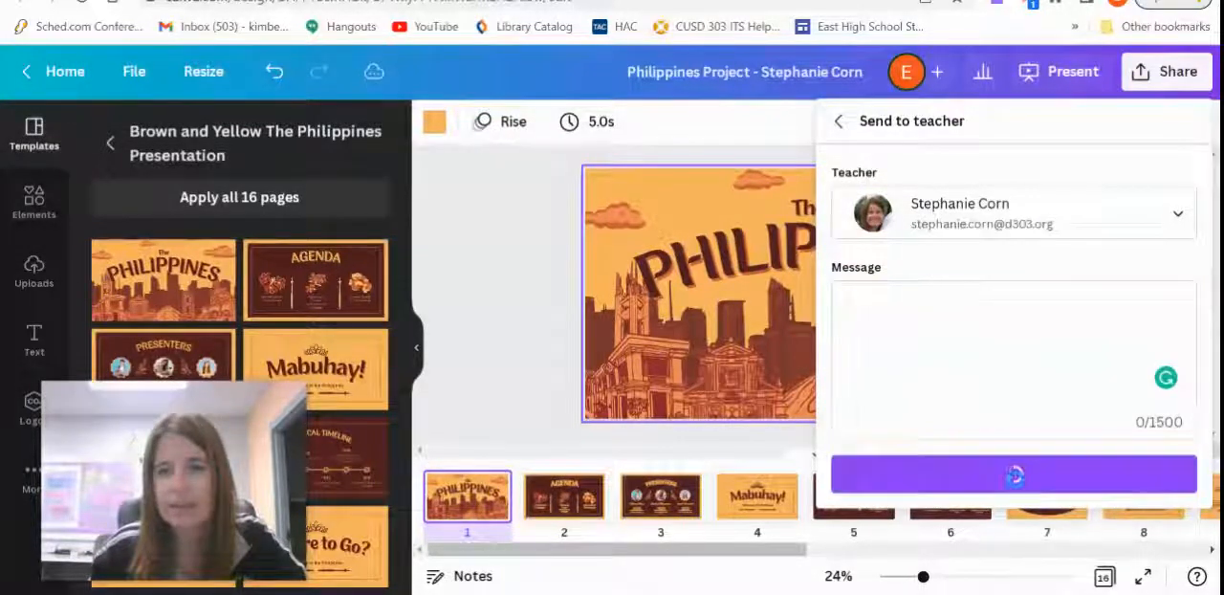
click(1013, 474)
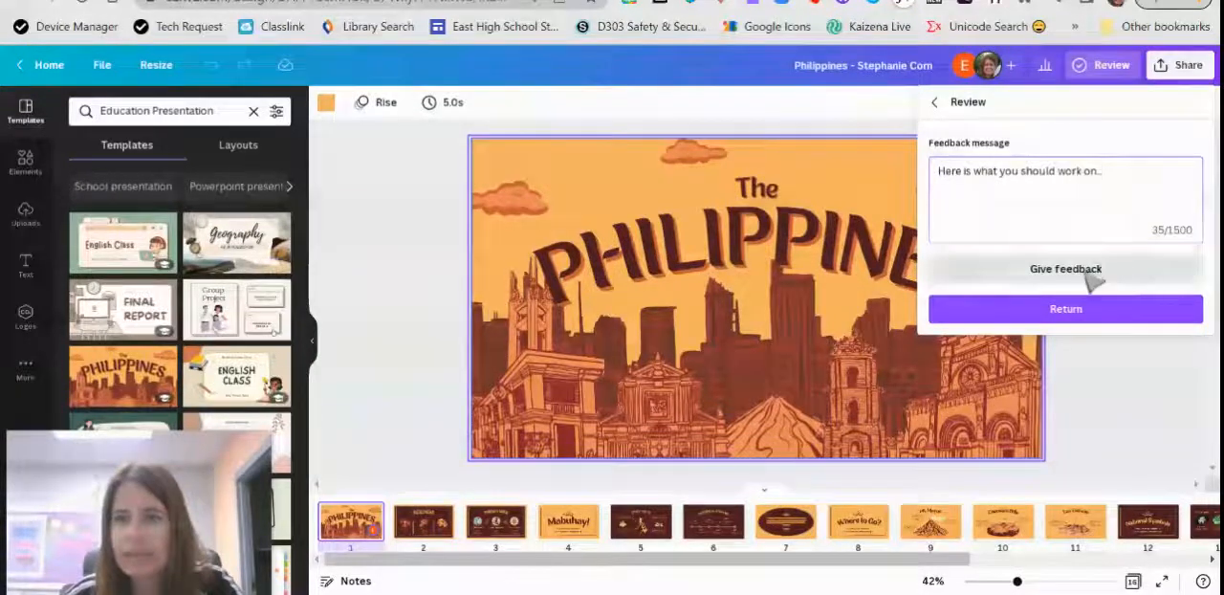
Give the written feedback to the student and dismiss the sent confirmation
click(1066, 268)
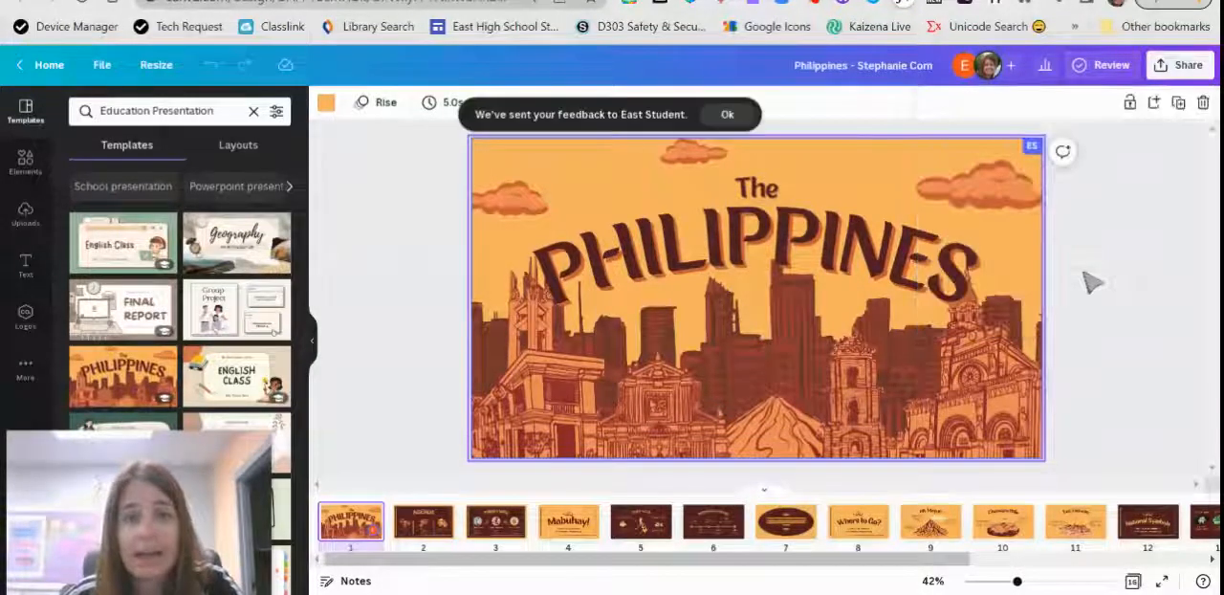
click(727, 115)
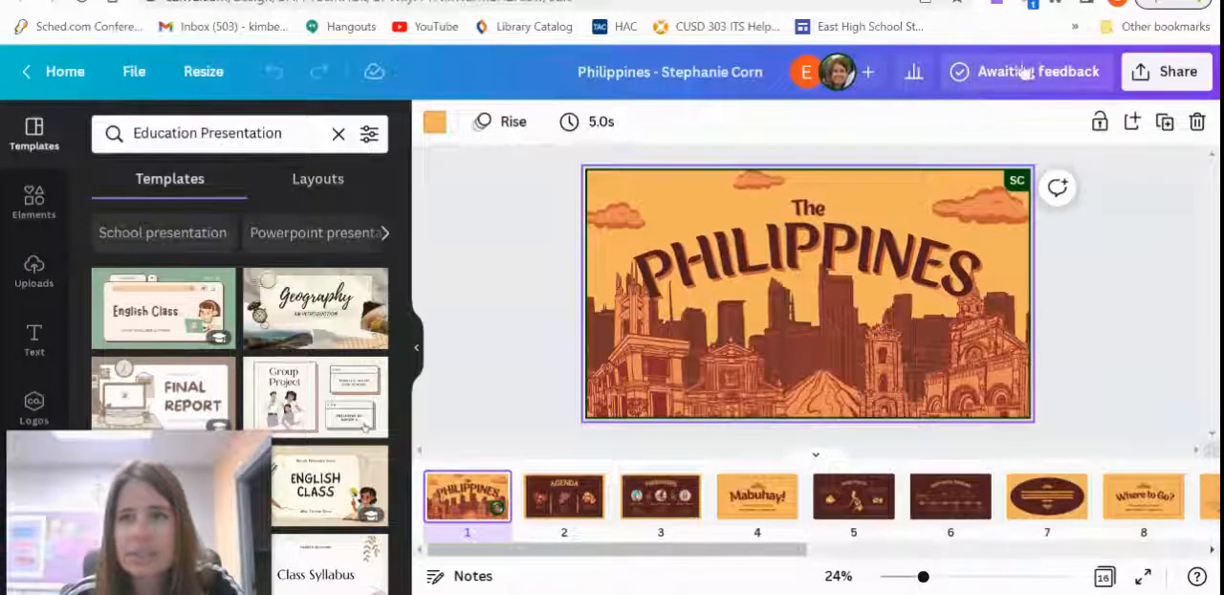
View the teacher's feedback notice, dismiss it, and select the PHILIPPINES cover title
click(1025, 71)
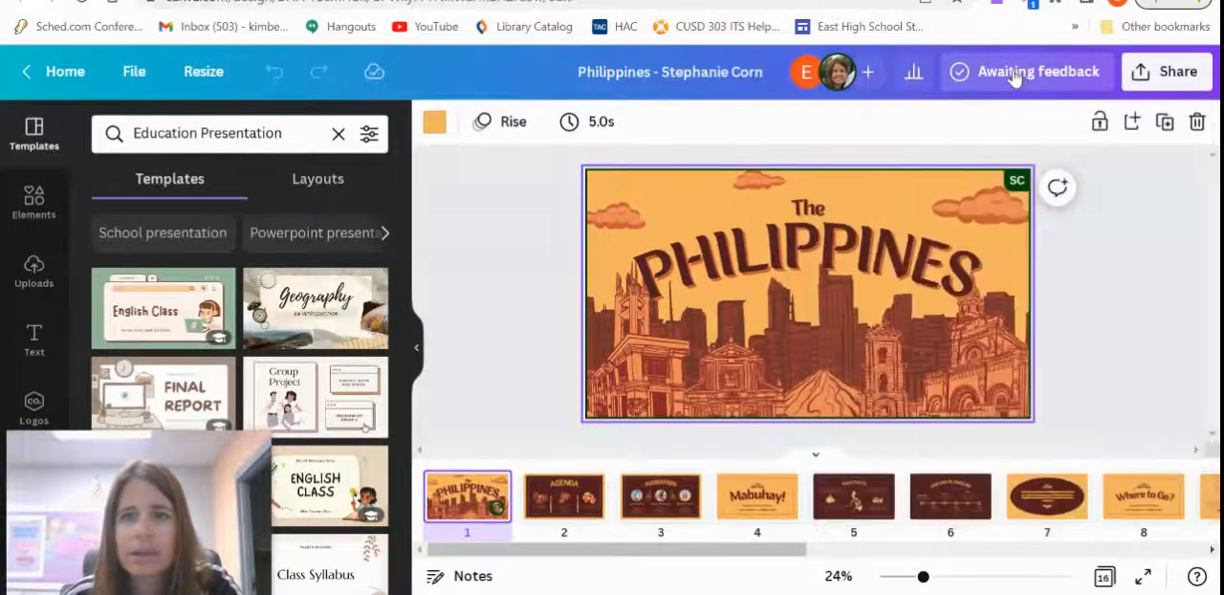
click(1037, 73)
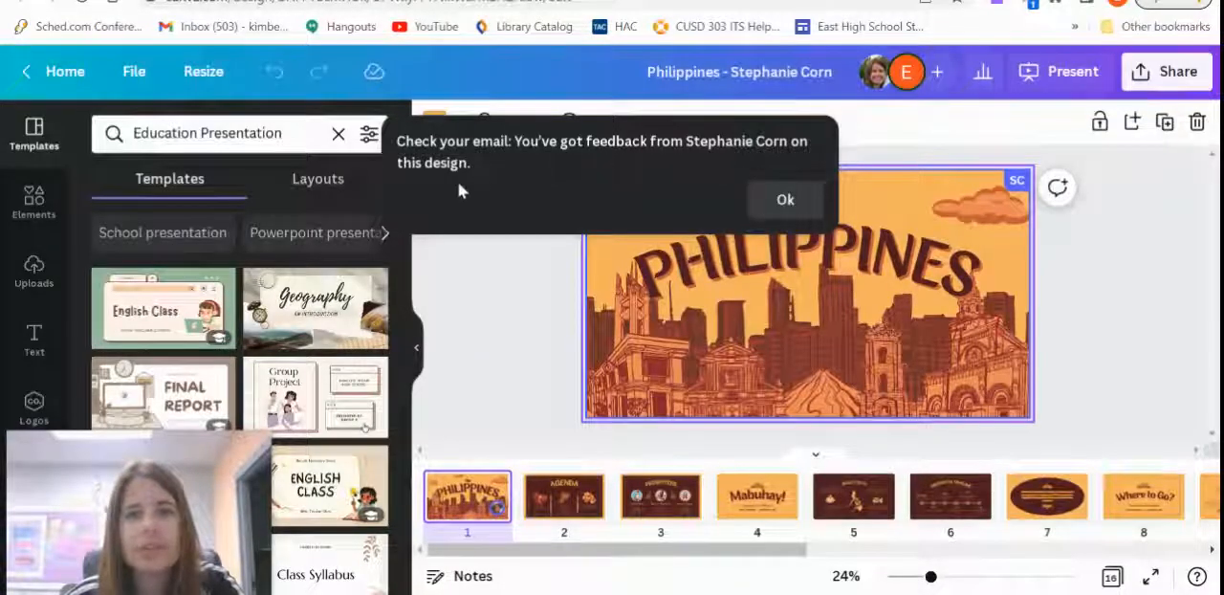
click(784, 199)
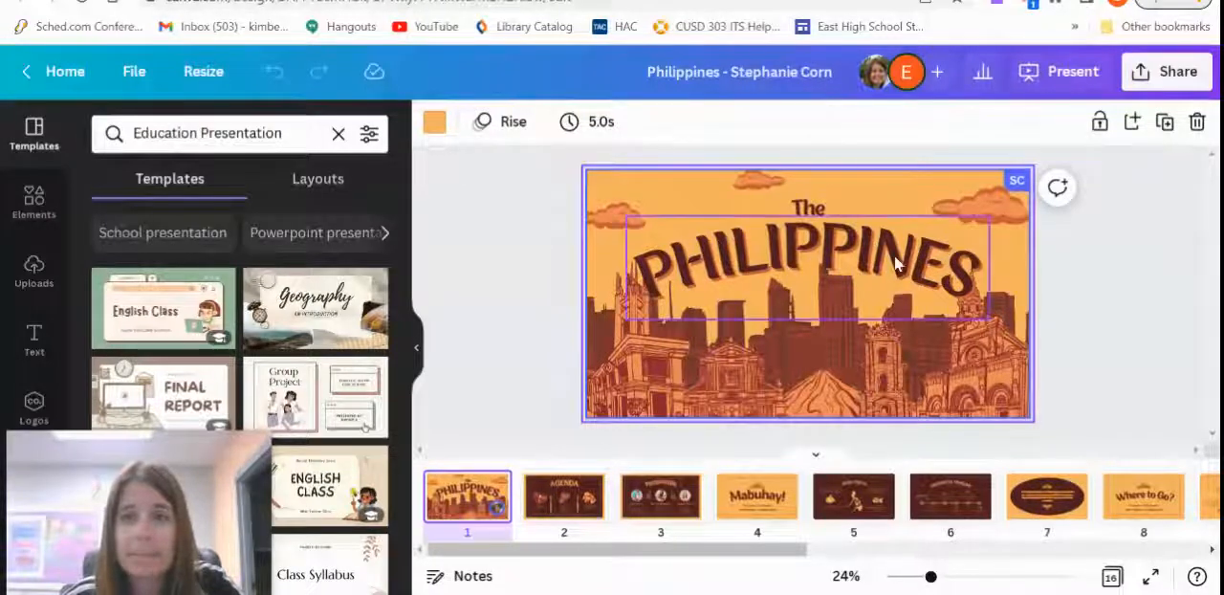
click(1105, 318)
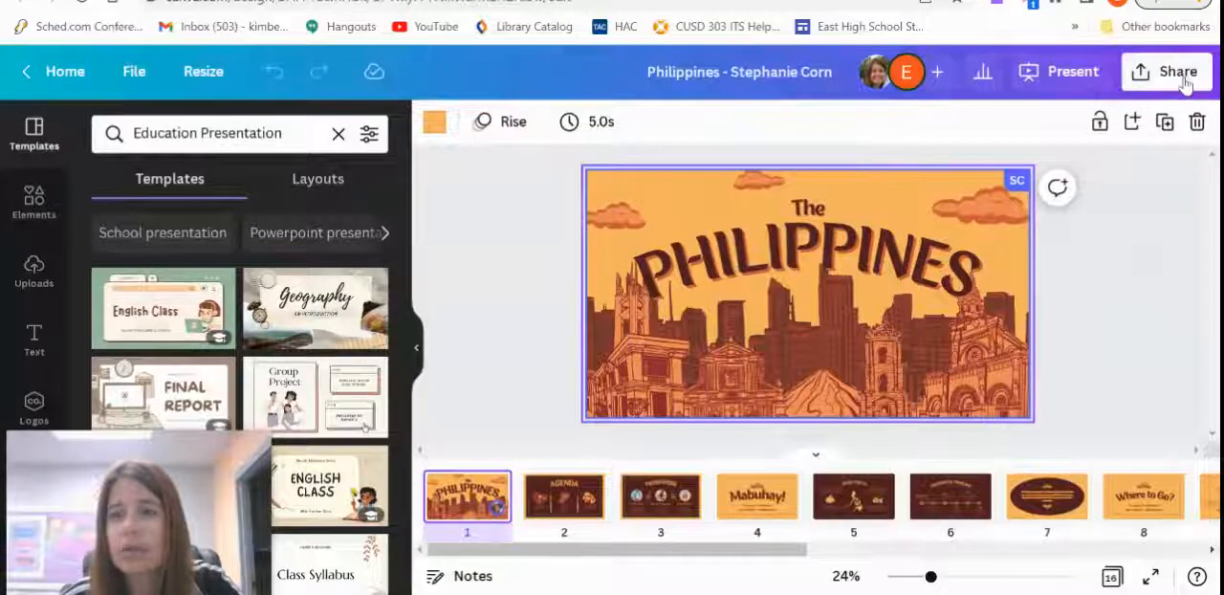
Send the design back to the teacher via Share with the message "I've finished!"
click(1167, 71)
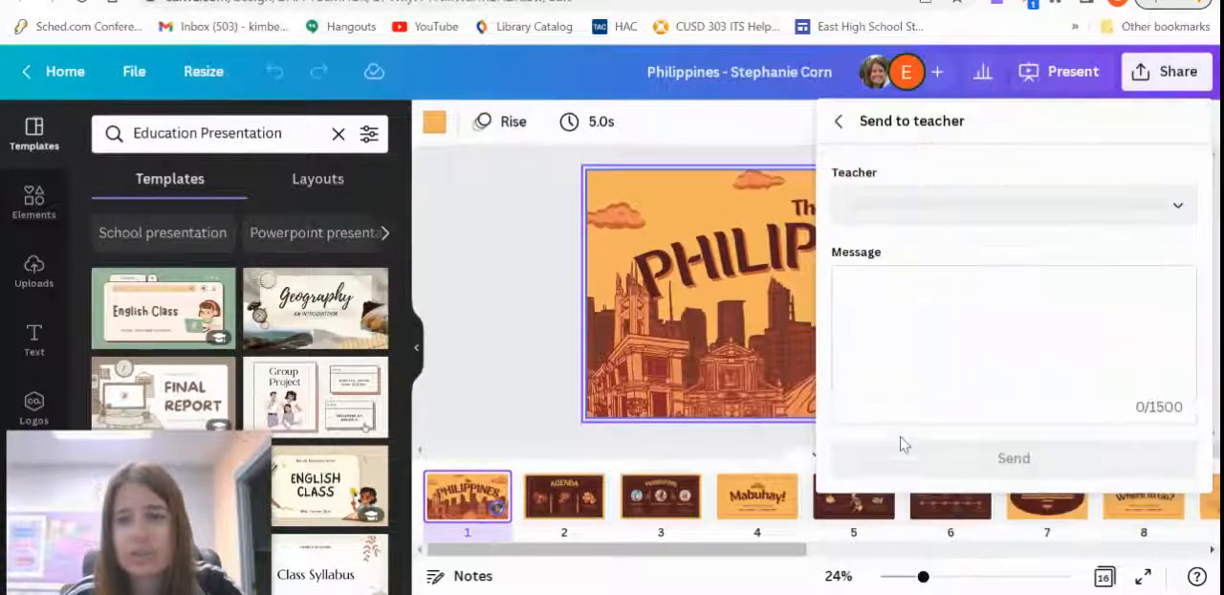
click(1014, 205)
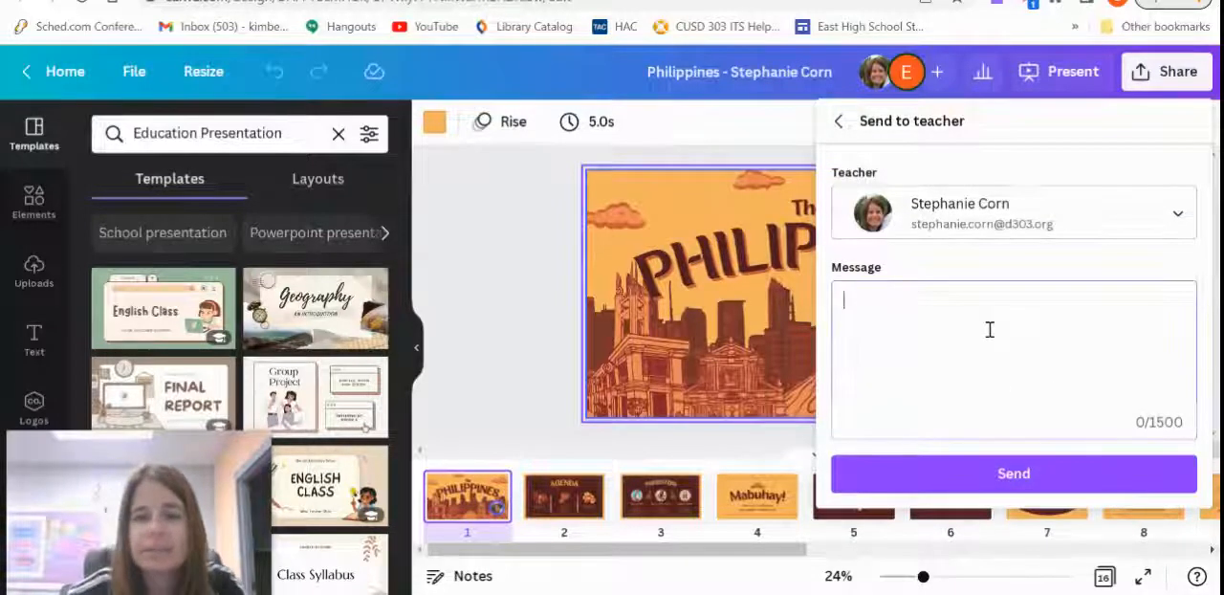
text(I've finished!)
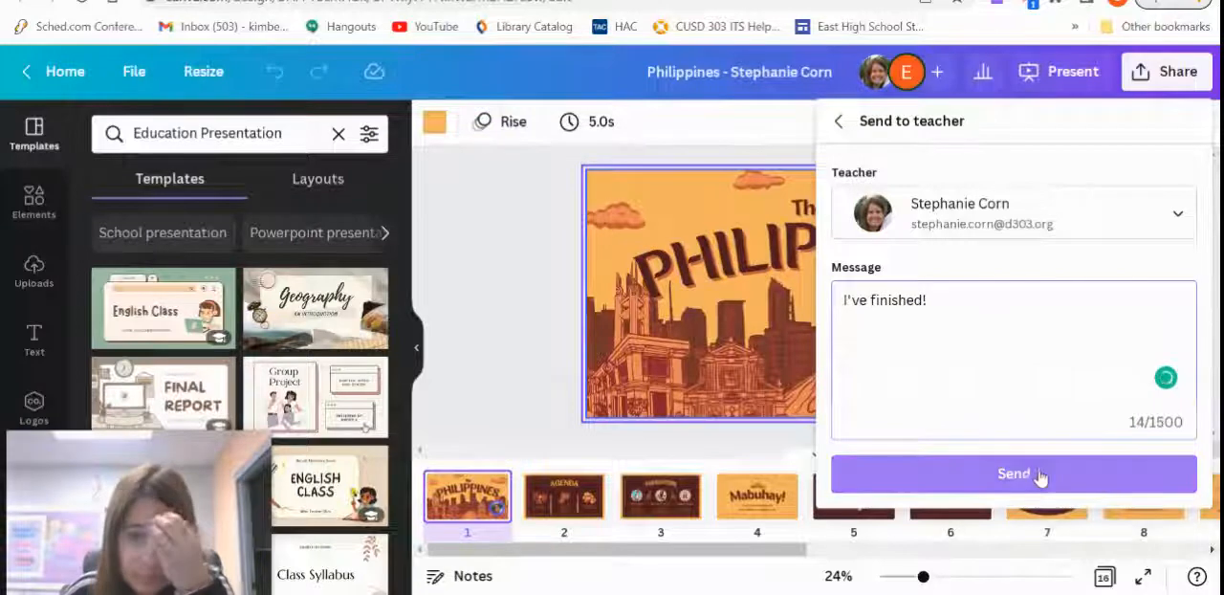
click(1013, 474)
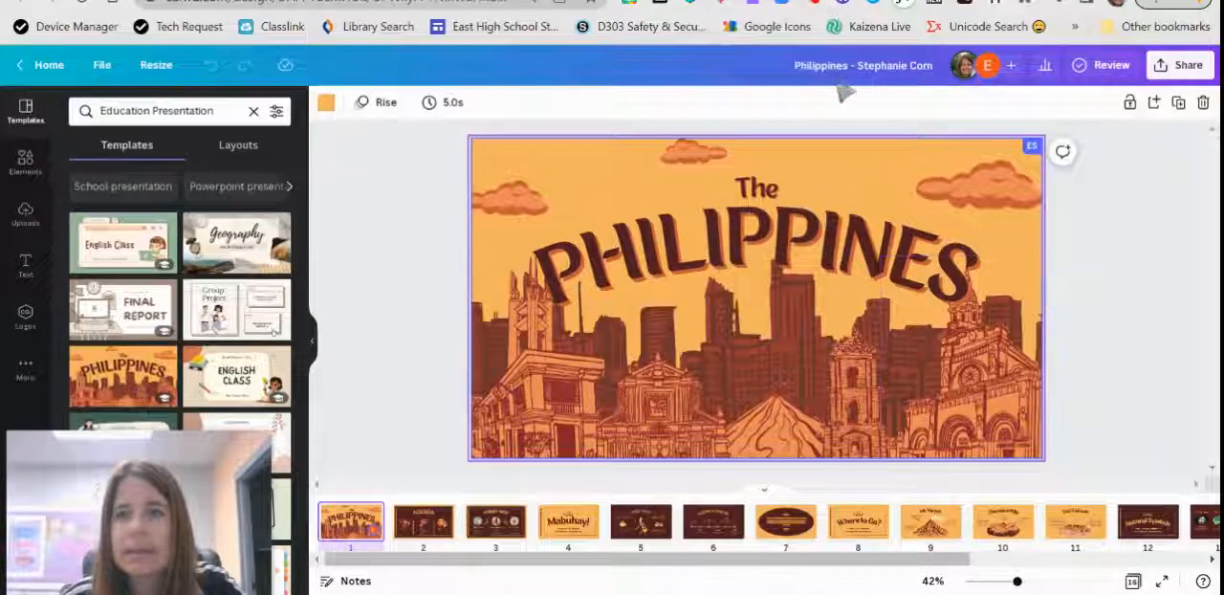
Approve the student's submission from Review and dismiss the 'Design approved' message
click(1109, 65)
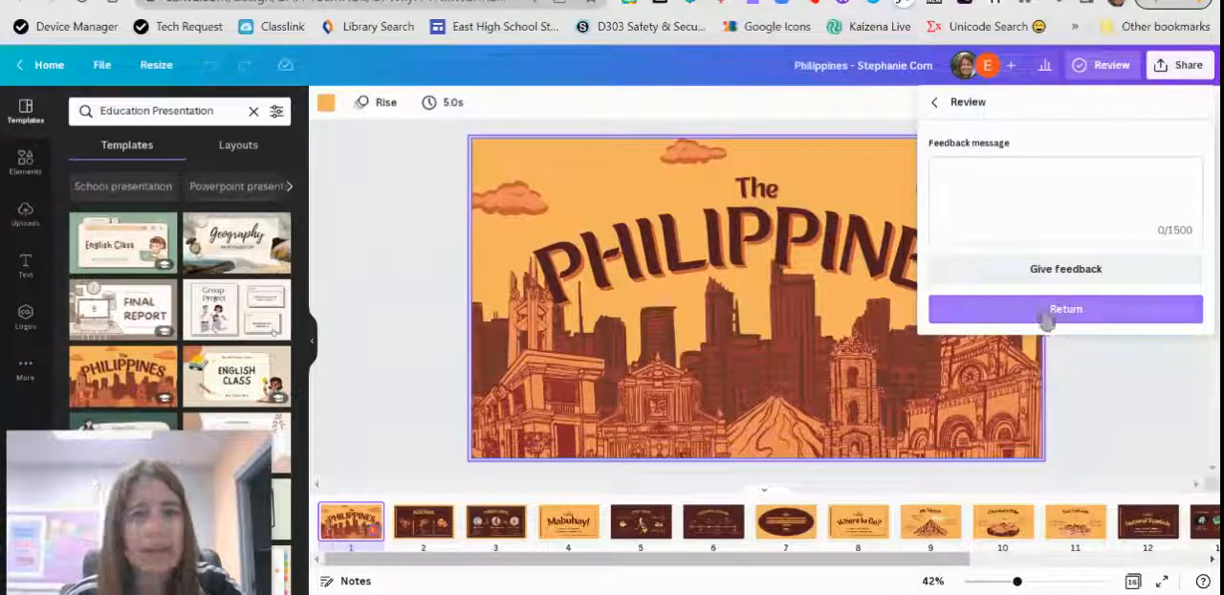
click(1064, 308)
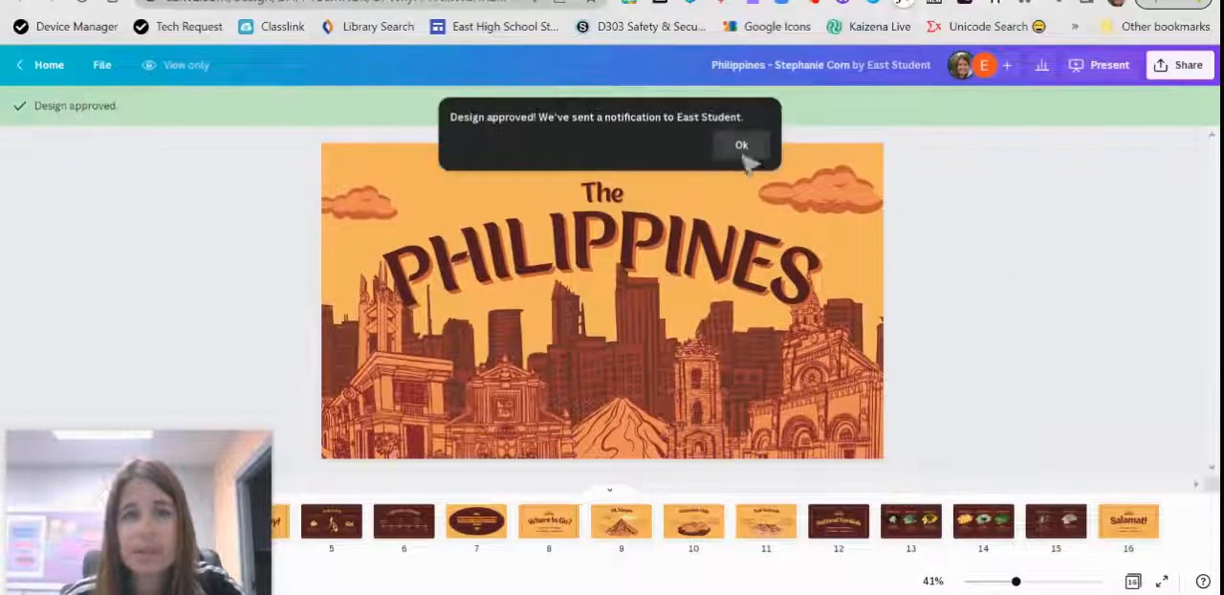
click(742, 145)
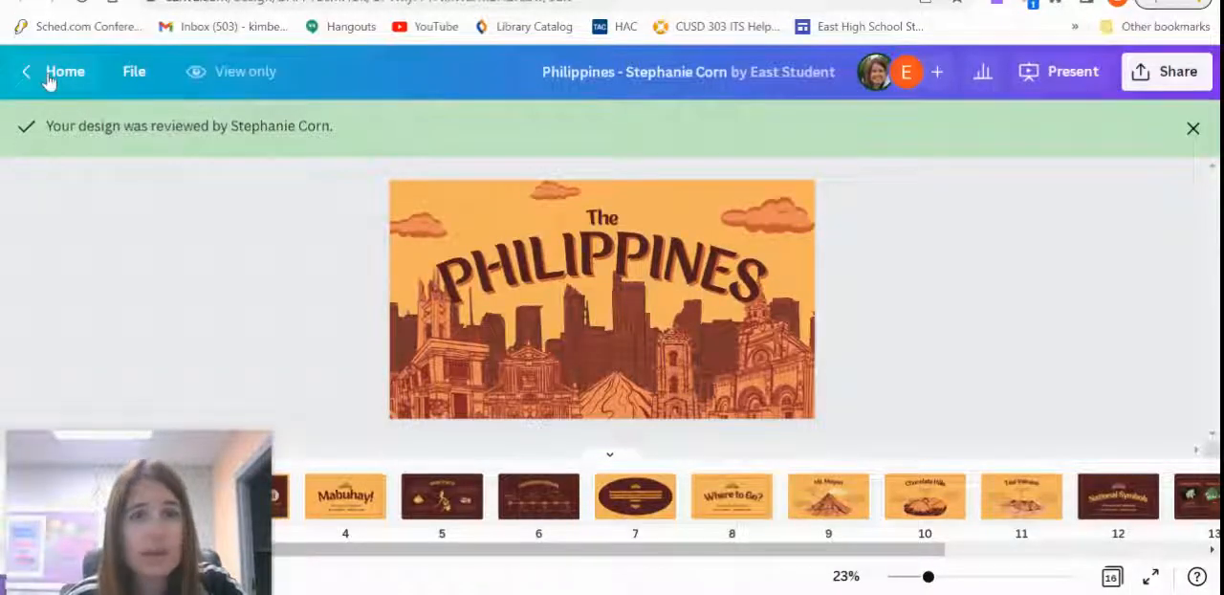
click(65, 71)
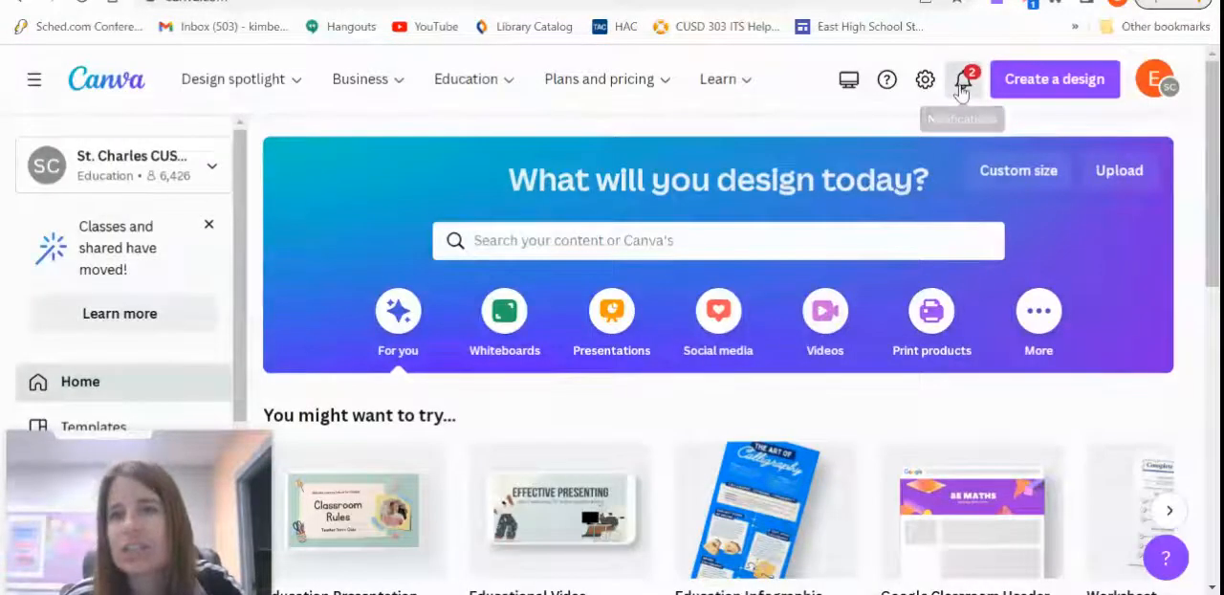
click(957, 80)
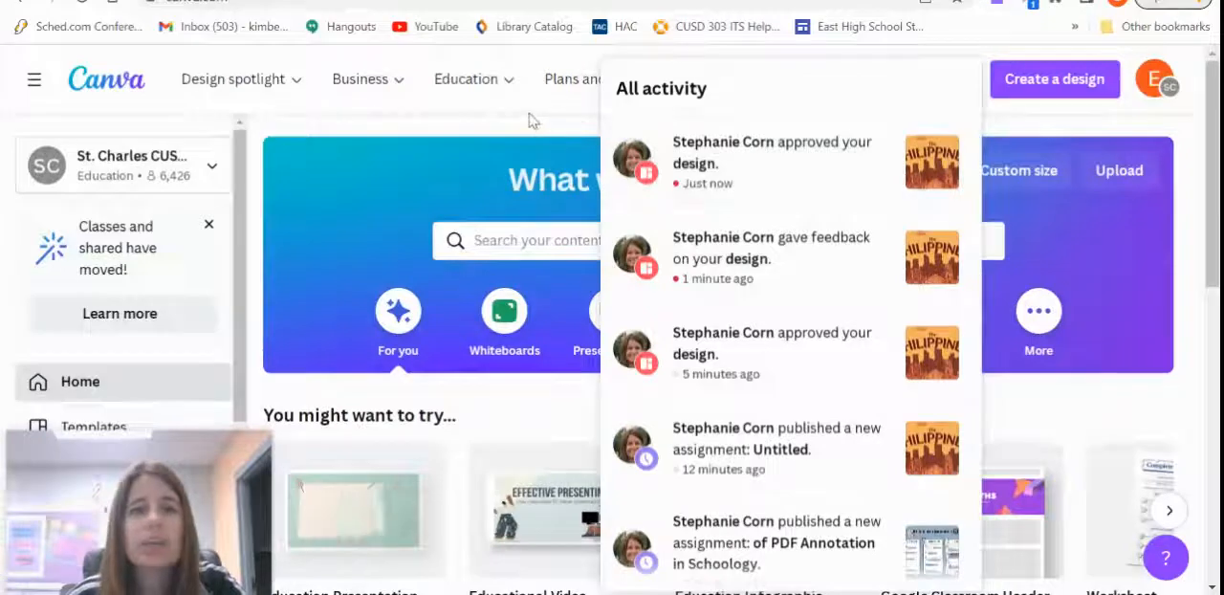
click(964, 80)
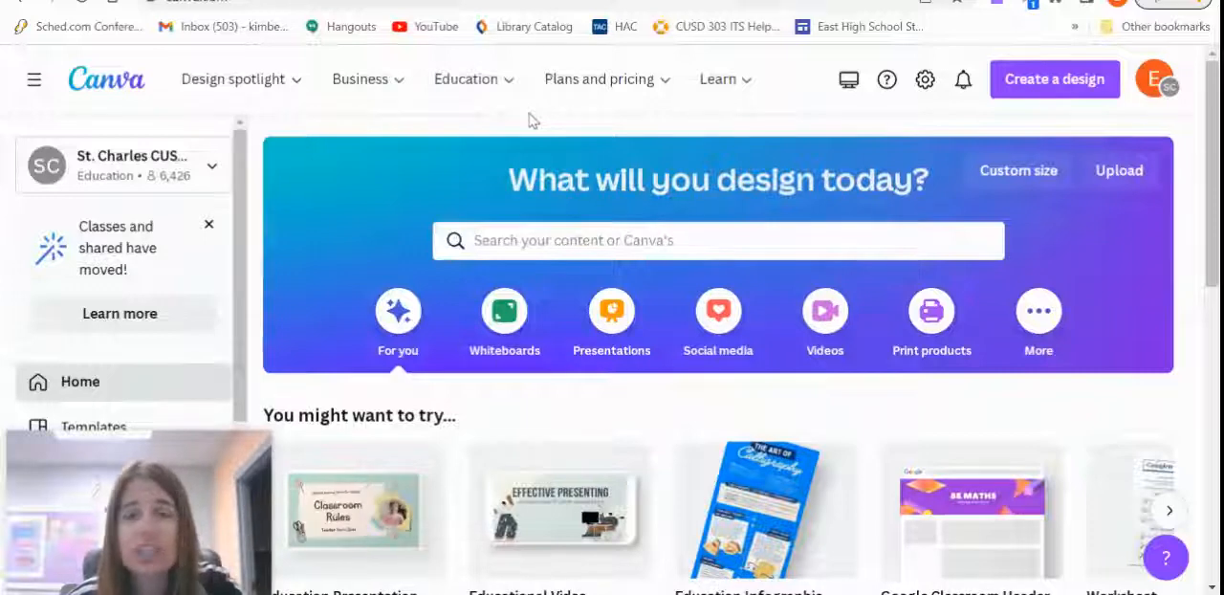
mouse_move(545, 130)
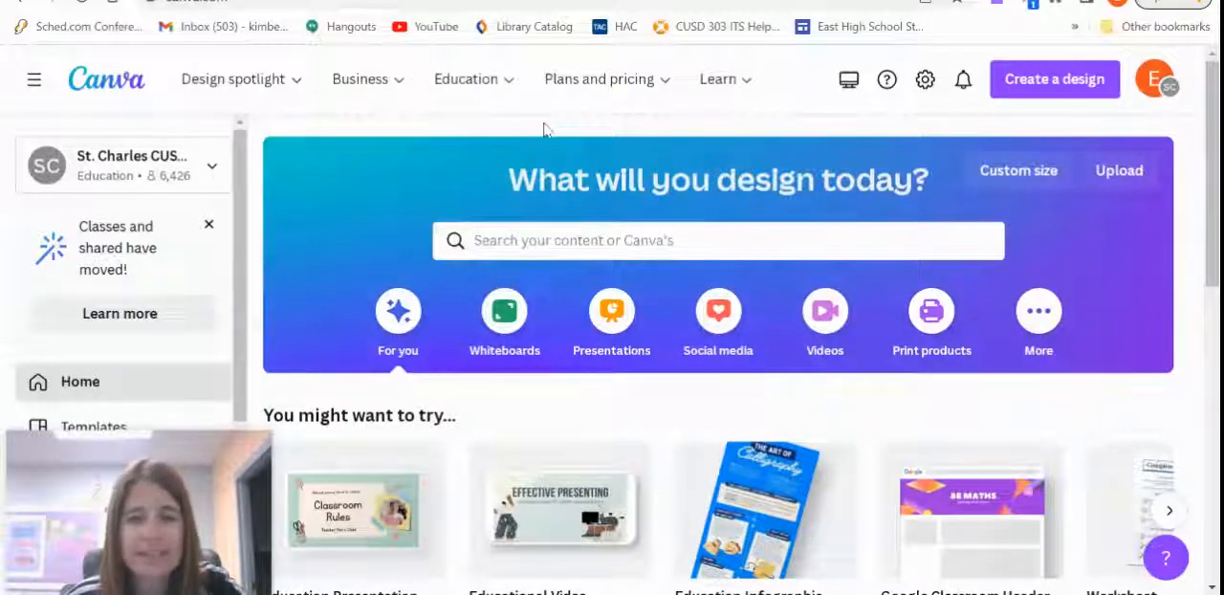